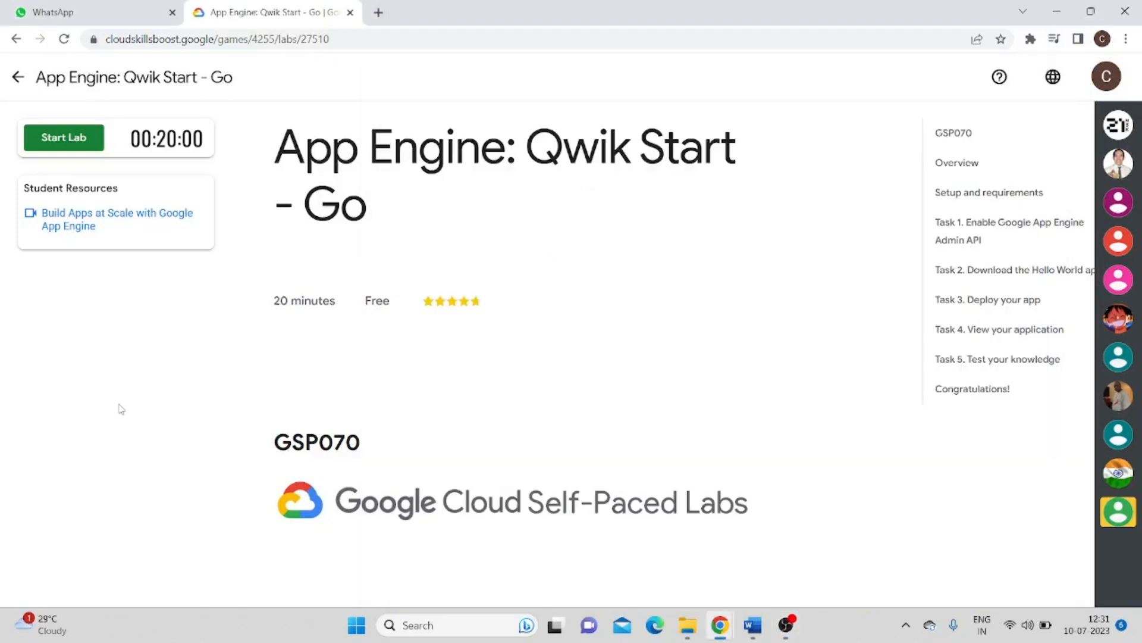
mouse_move(131, 373)
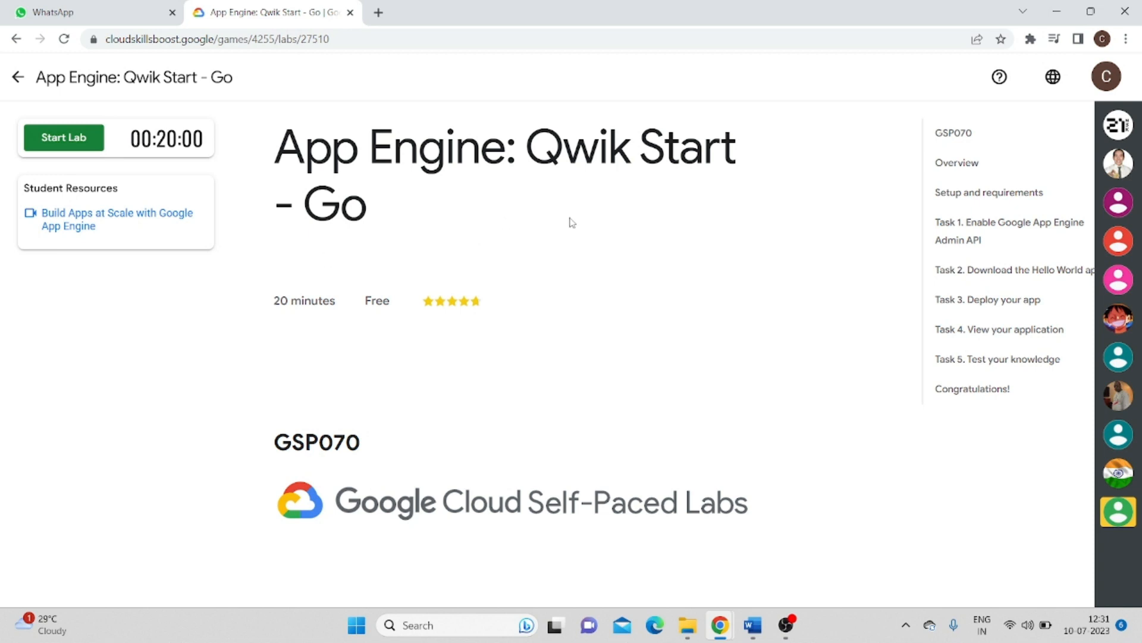
mouse_move(93, 164)
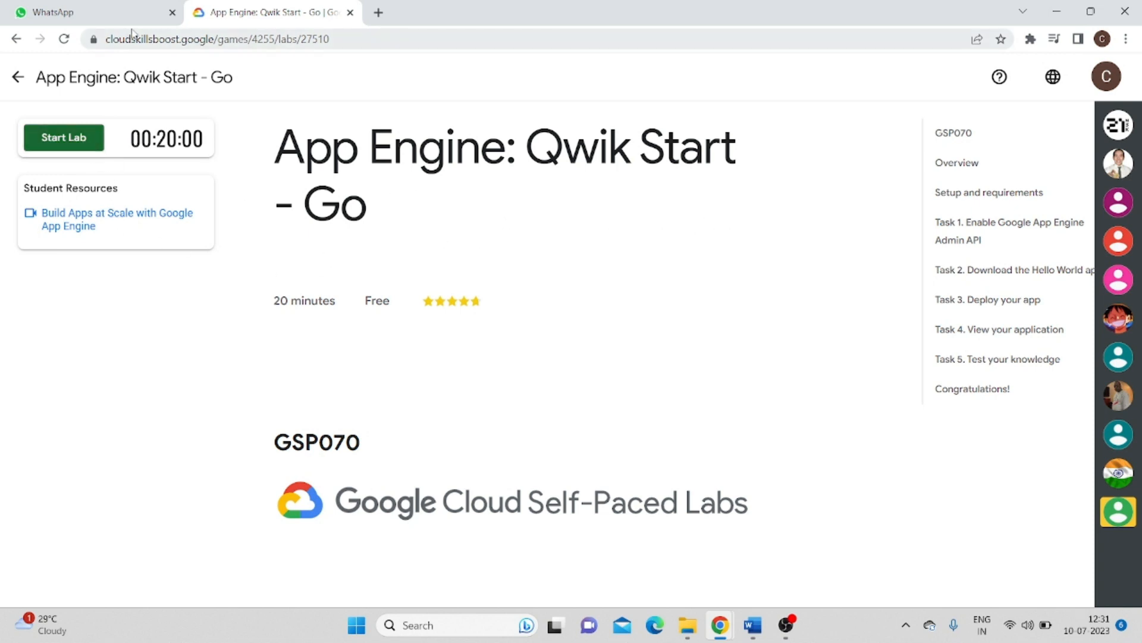
- Start the App Engine: Qwik Start – Go lab so its timer and credentials begin loading
click(63, 138)
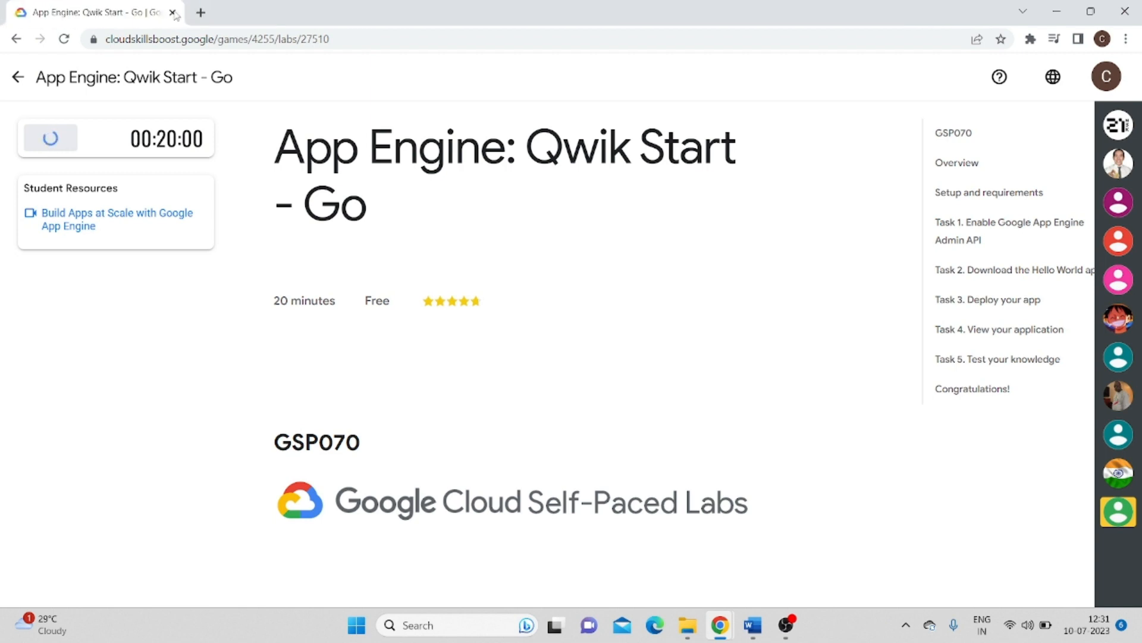
mouse_move(286, 235)
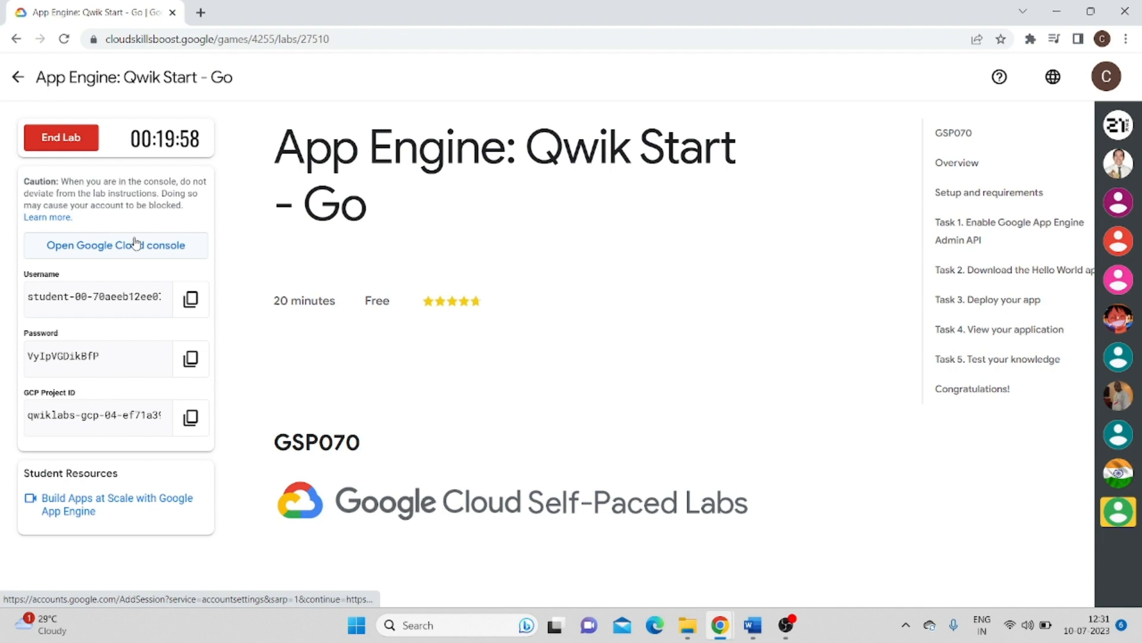
- Launch the Google Cloud console and sign in with the copied lab student password
click(115, 245)
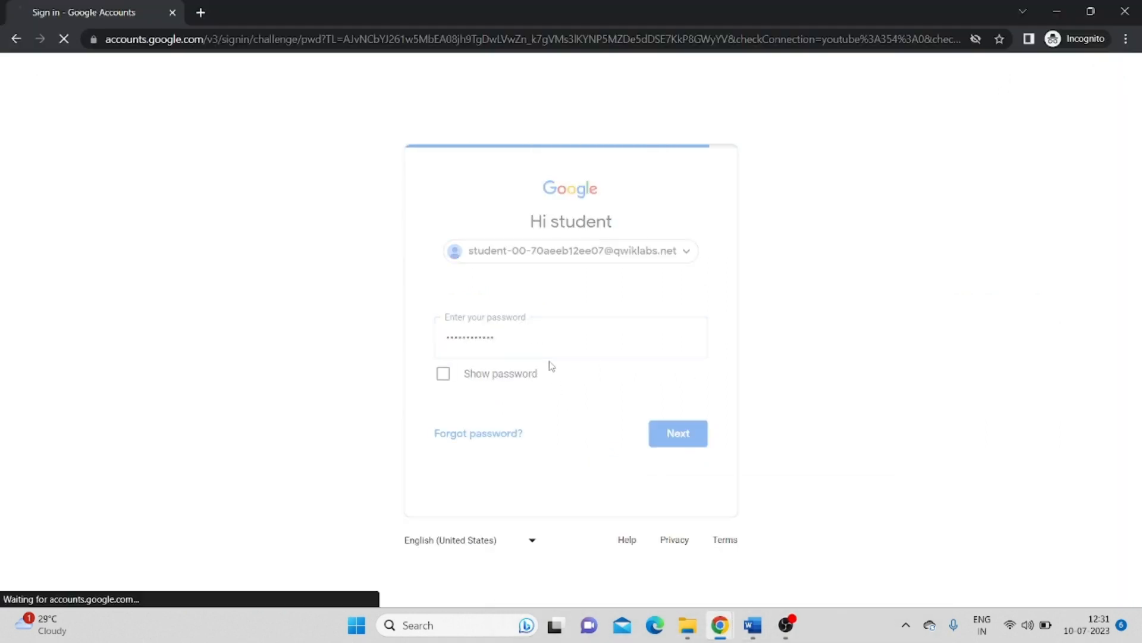
click(677, 433)
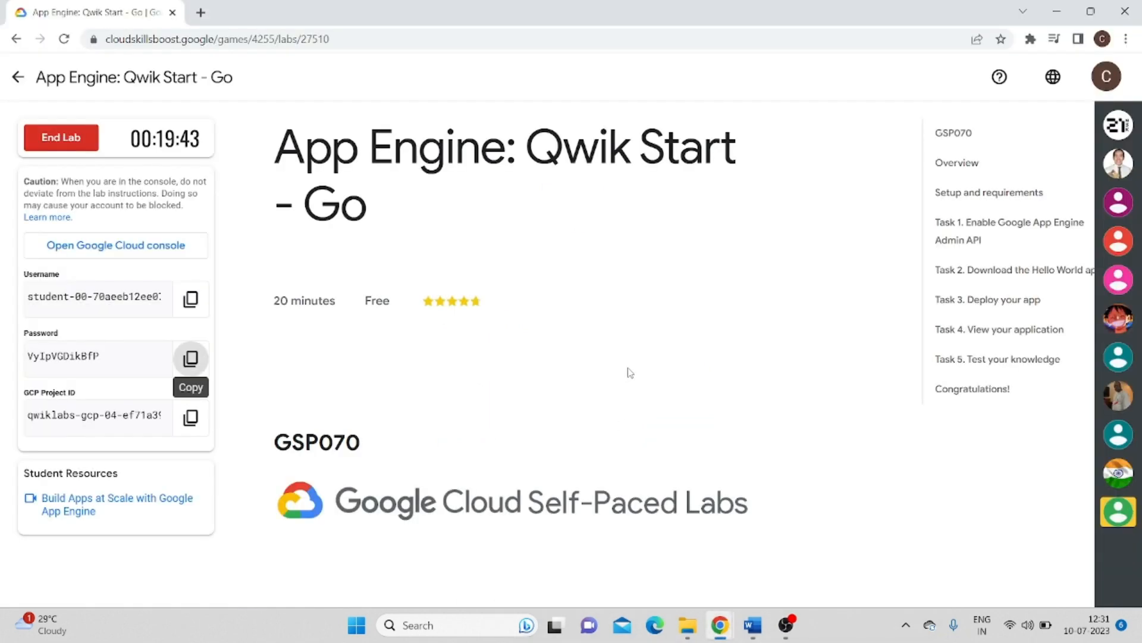
scroll(down, 3)
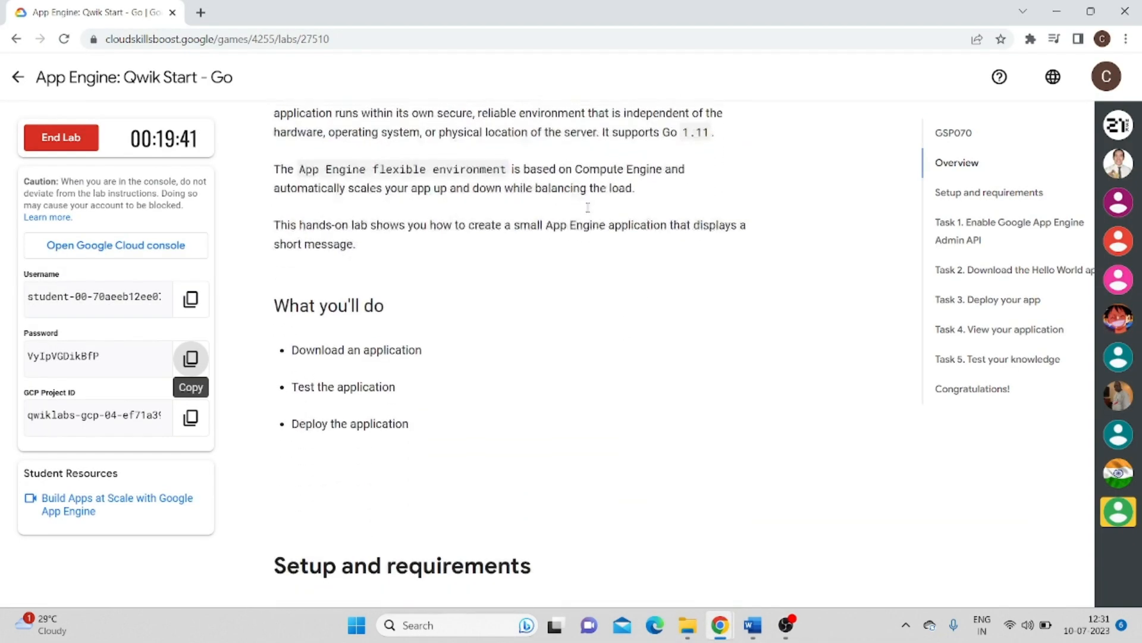
scroll(down, 3)
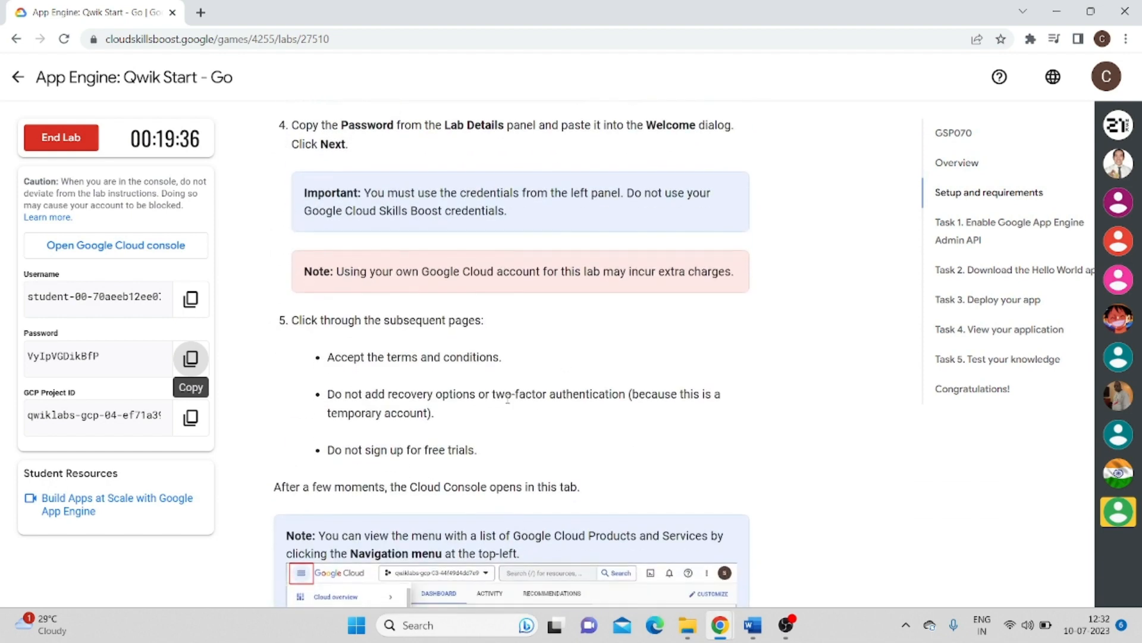
scroll(down, 3)
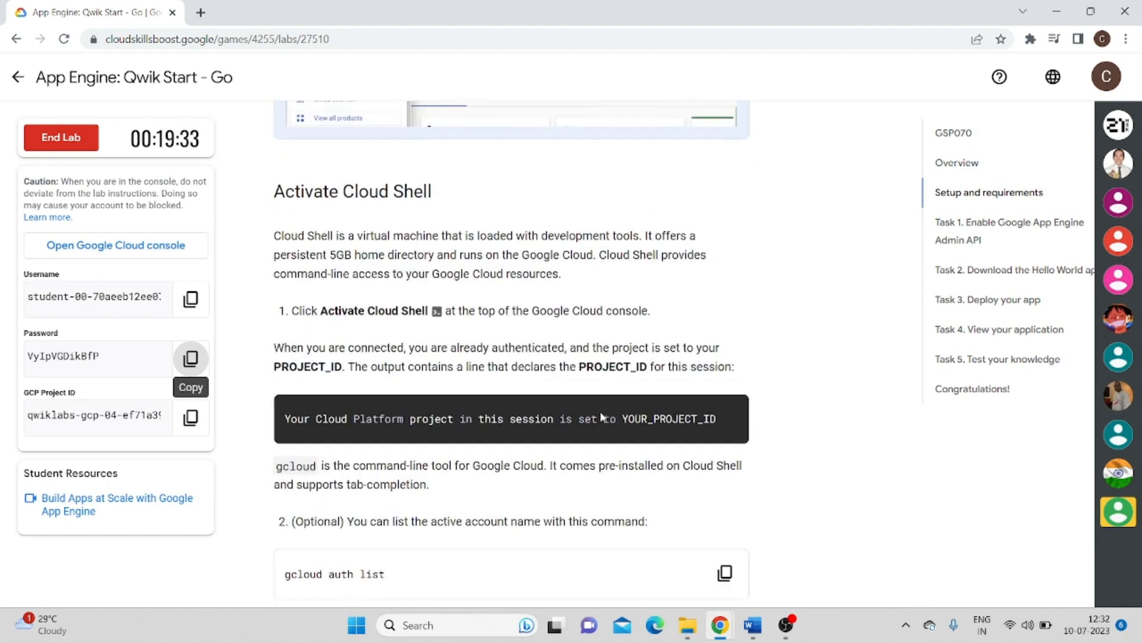
scroll(down, 3)
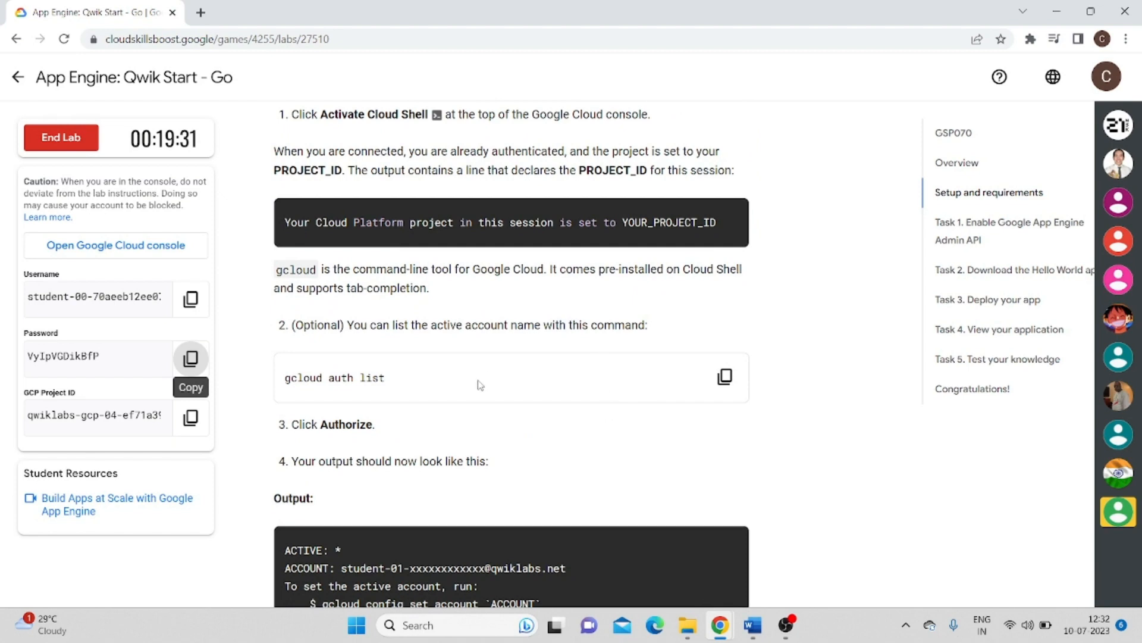
scroll(down, 3)
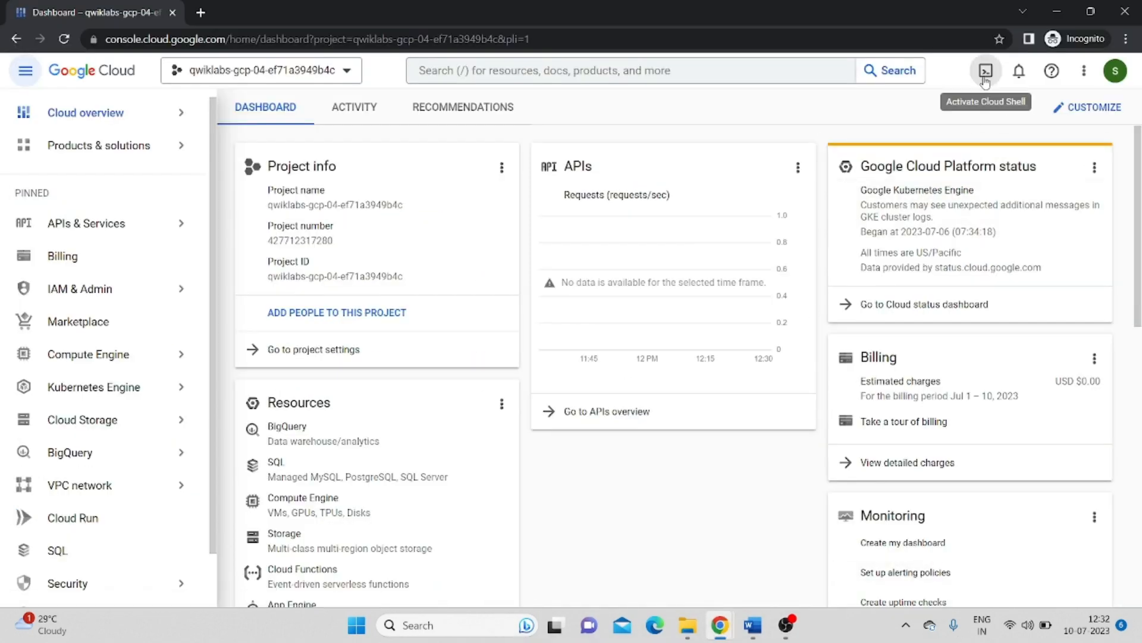
- Activate Cloud Shell, list the active account and project, and enter the us-central1 region command
click(984, 70)
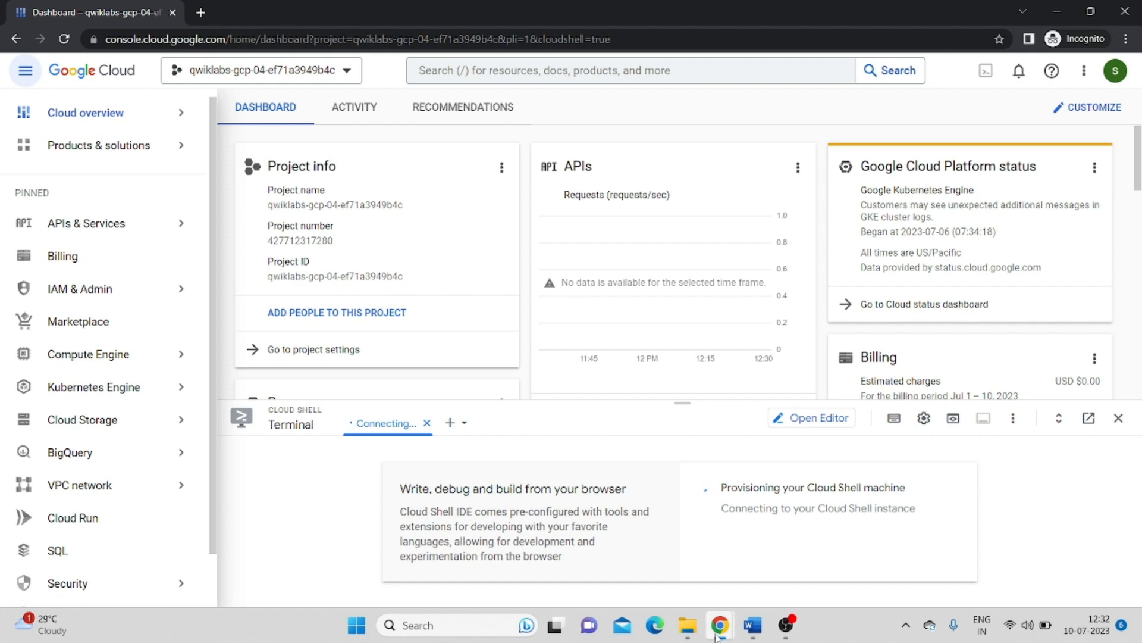
mouse_move(720, 624)
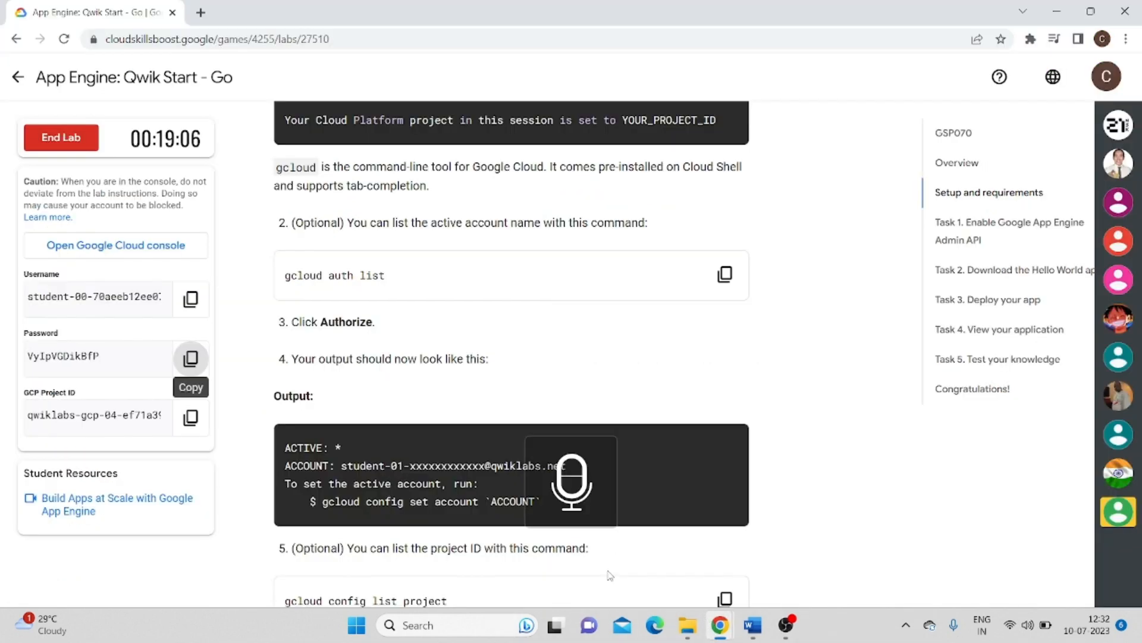
click(724, 275)
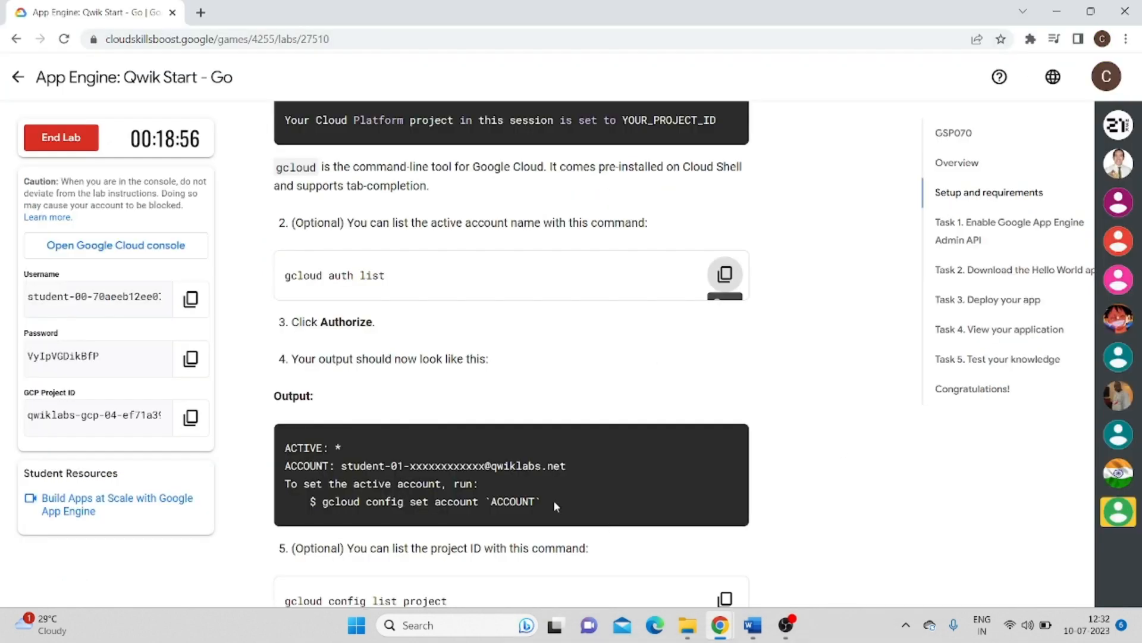
click(725, 312)
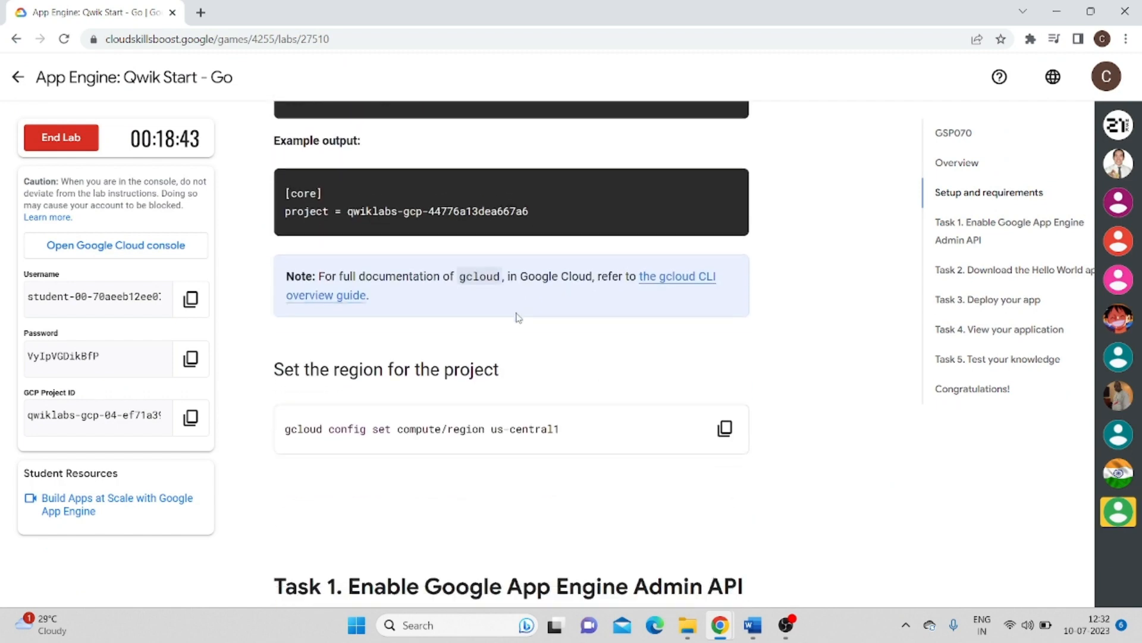
scroll(down, 3)
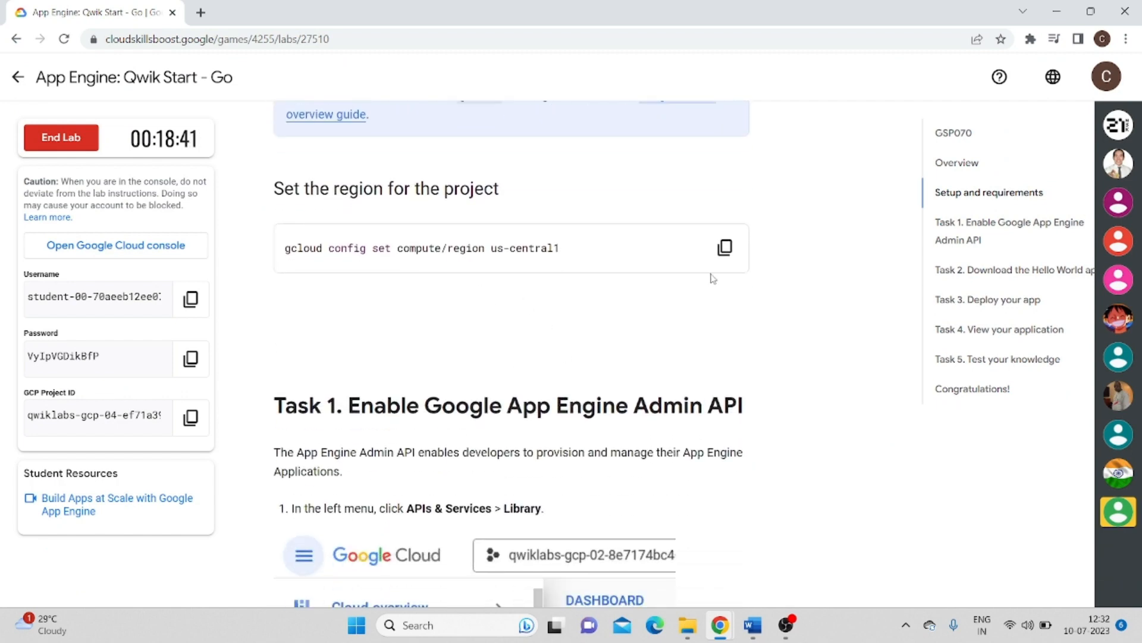
mouse_move(719, 624)
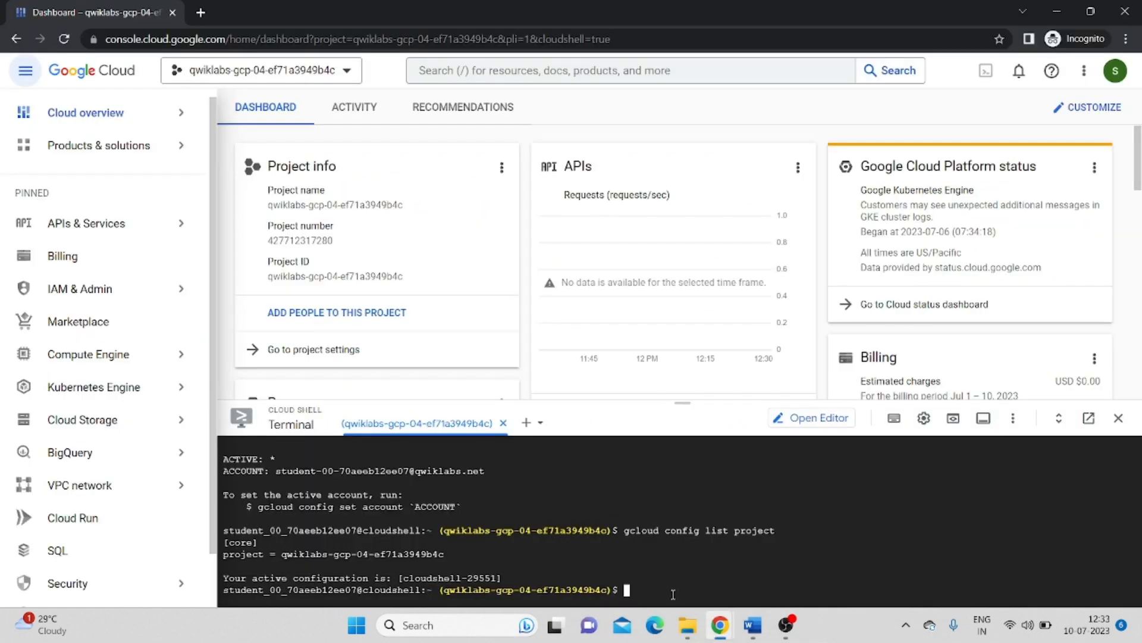
text(gcloud config set compute/region us-central1)
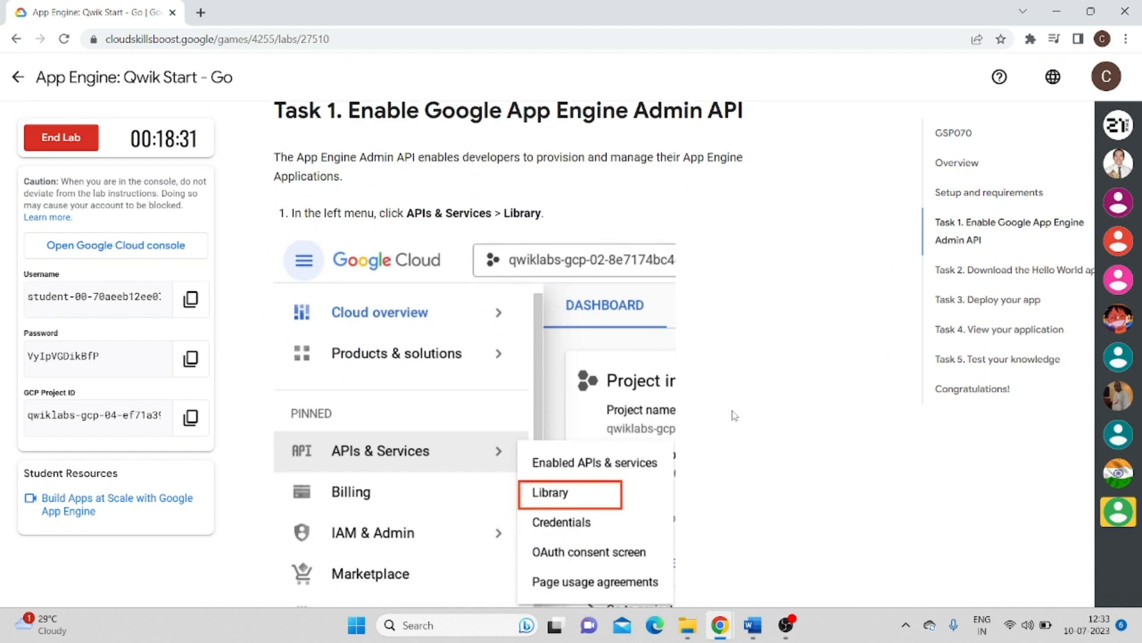
- Review Task 1's App Engine Admin API steps and return to the console's APIs & Services menu
scroll(down, 3)
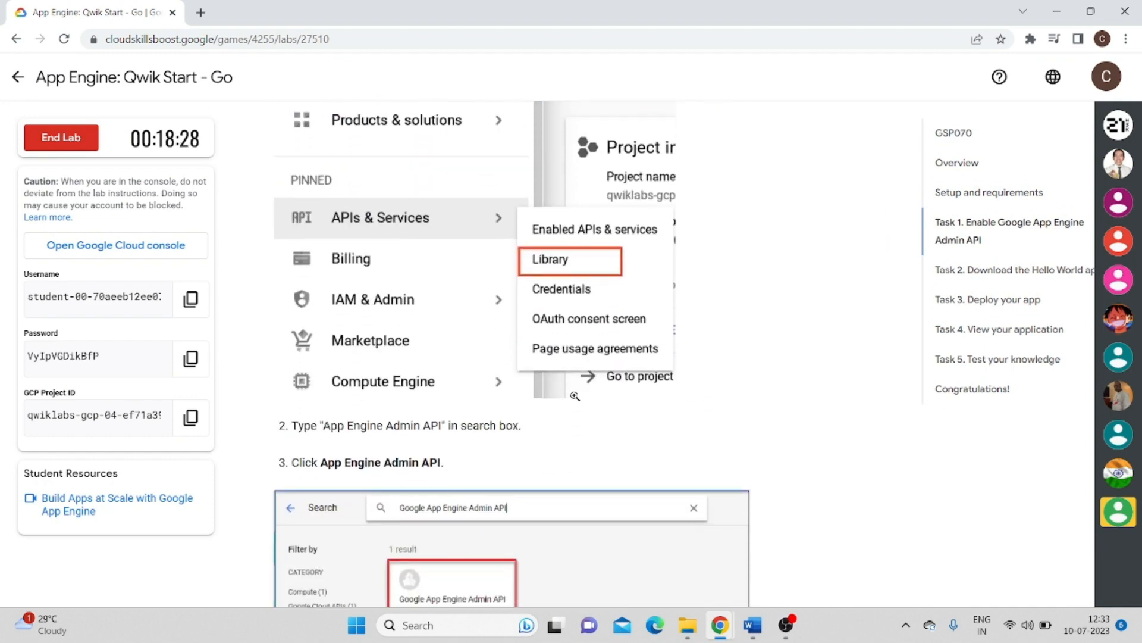
scroll(down, 3)
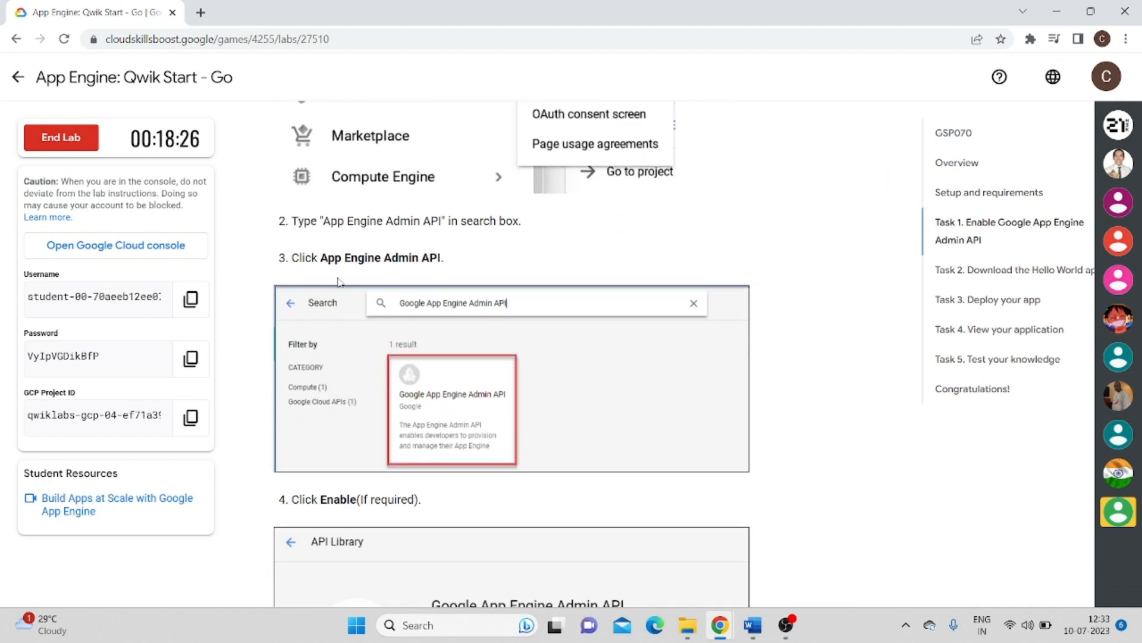
double_click(379, 257)
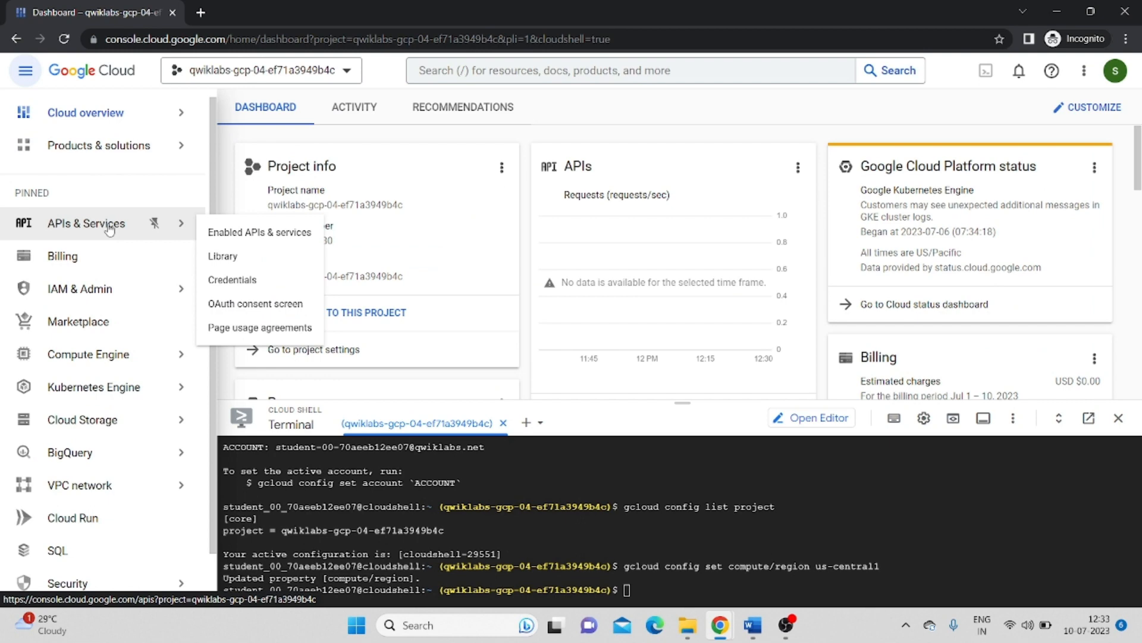
- Find 'App Engine Admin API' in the API Library and confirm it is enabled
click(222, 256)
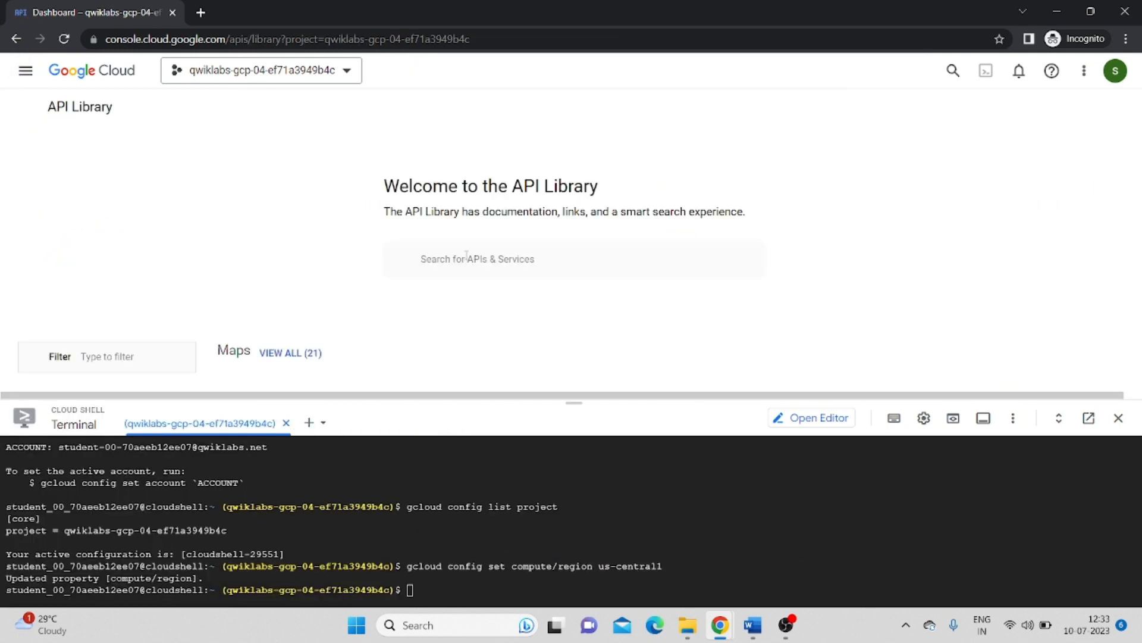
text(App Engine Admin API.)
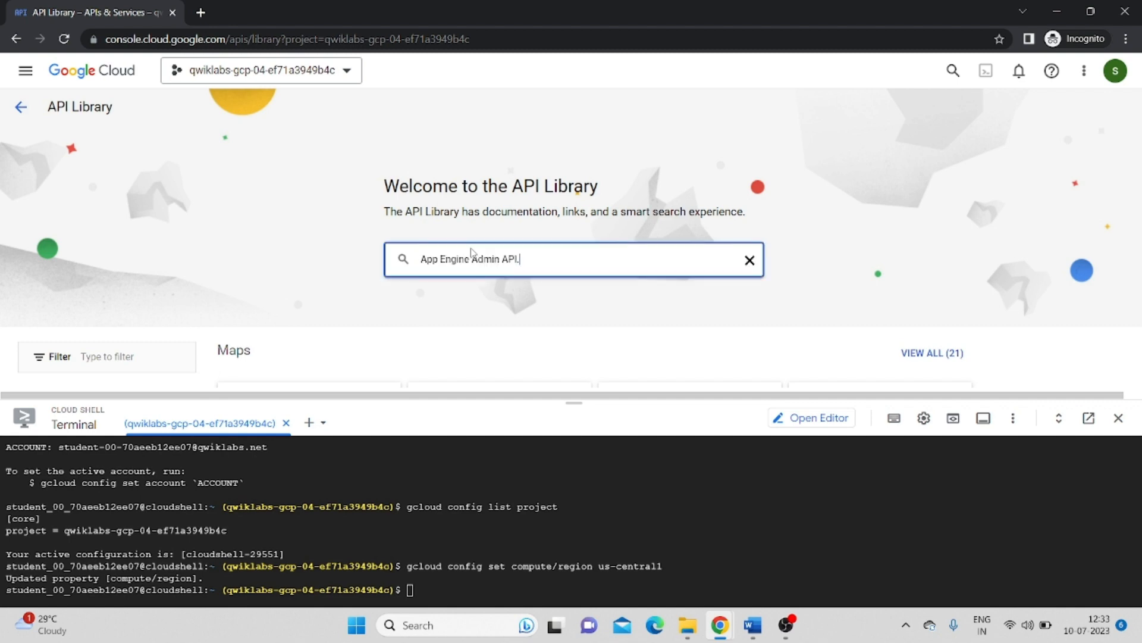
key(Enter)
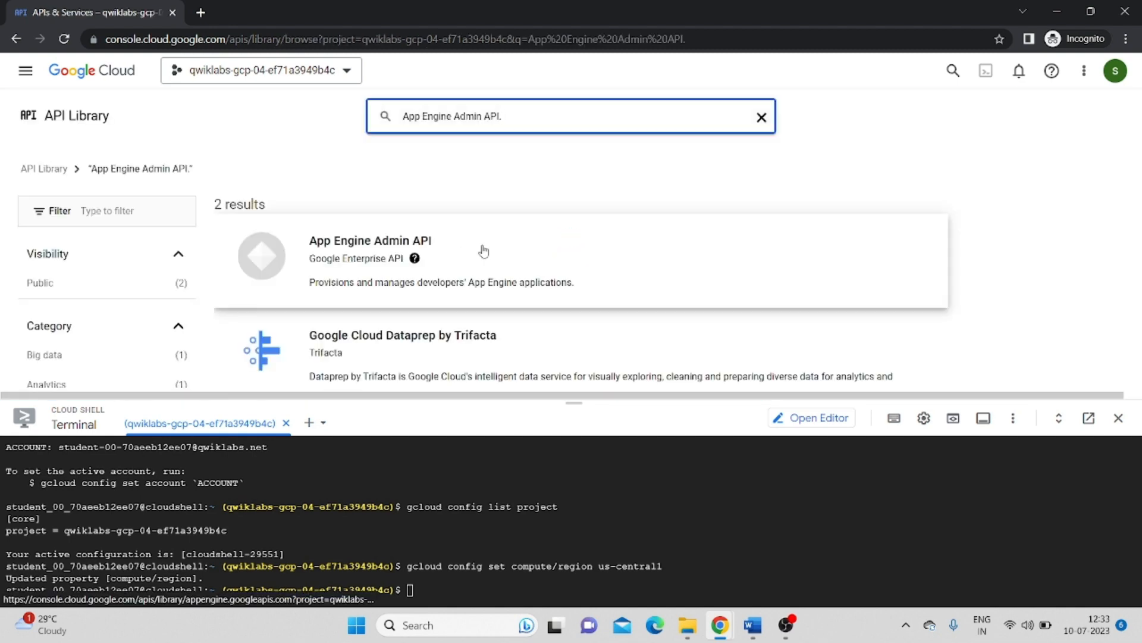
click(369, 241)
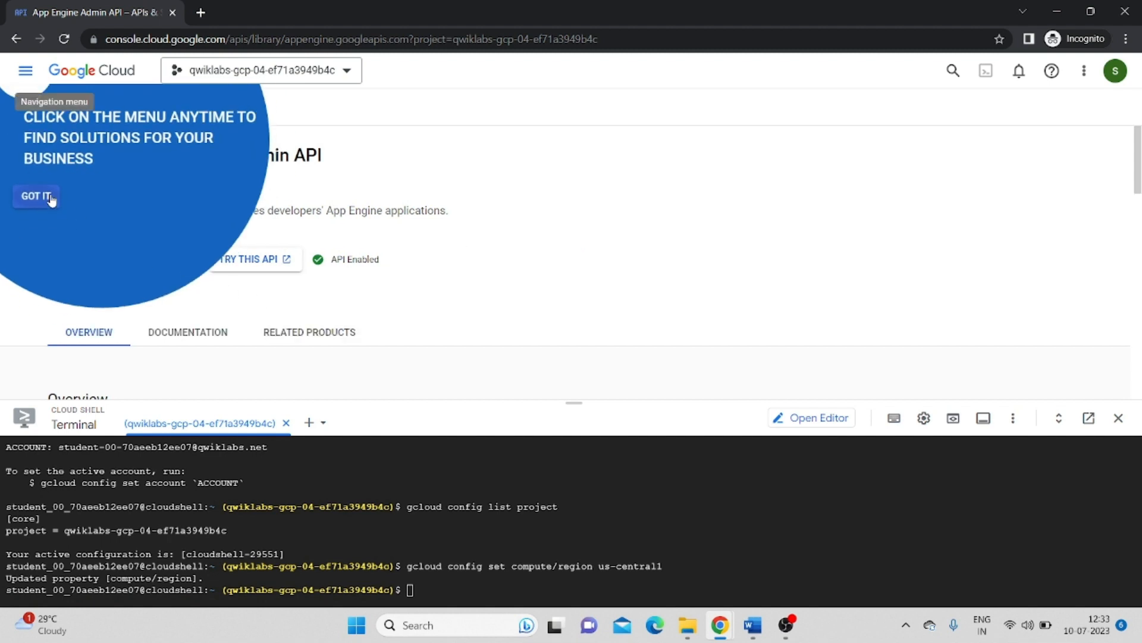
click(35, 195)
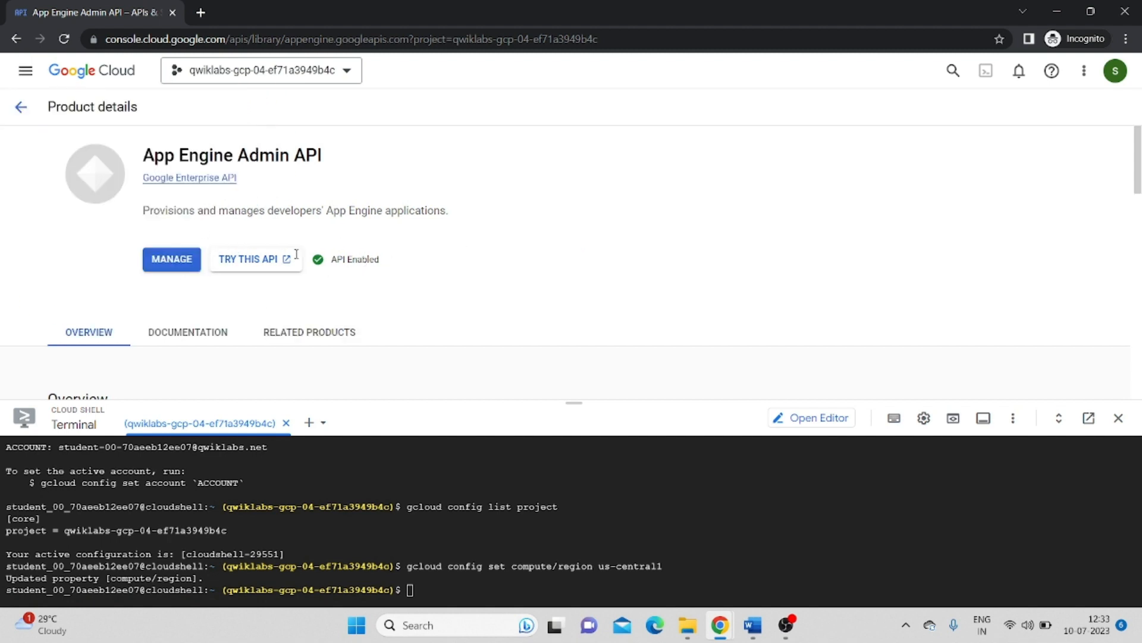
mouse_move(247, 259)
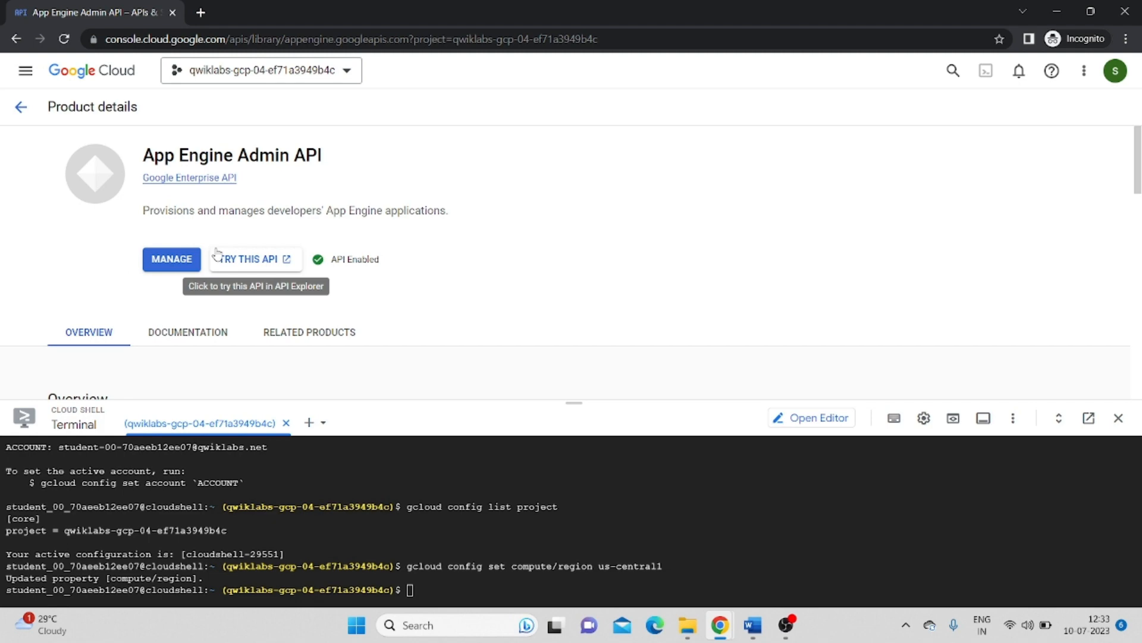
mouse_move(579, 340)
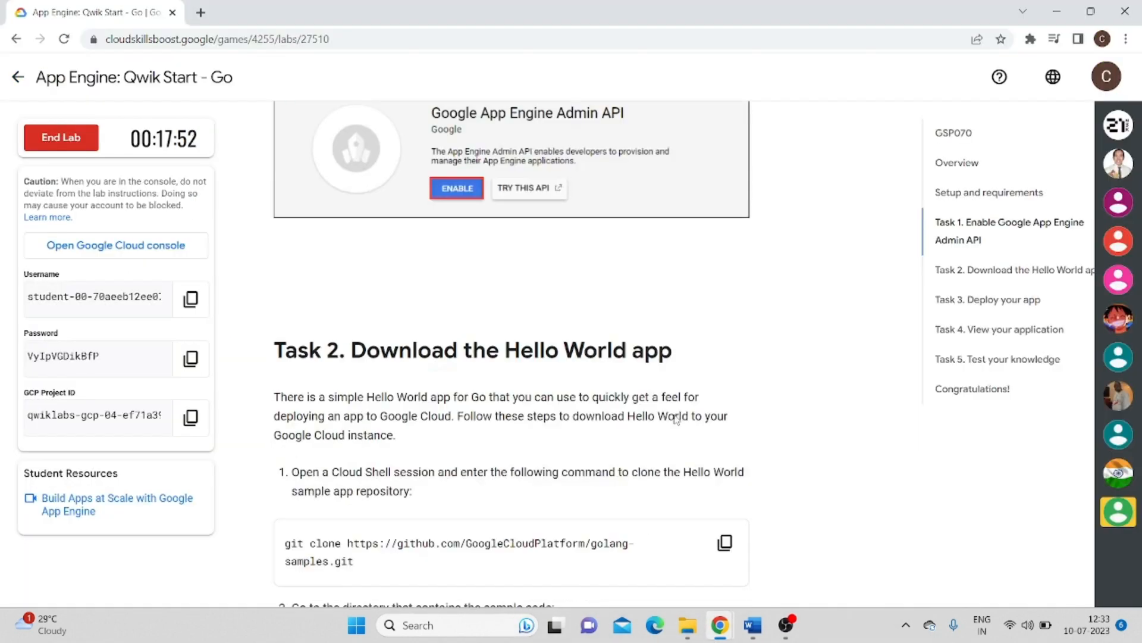
- Clone the golang-samples GitHub repository in Cloud Shell and cd into its helloworld directory
scroll(down, 3)
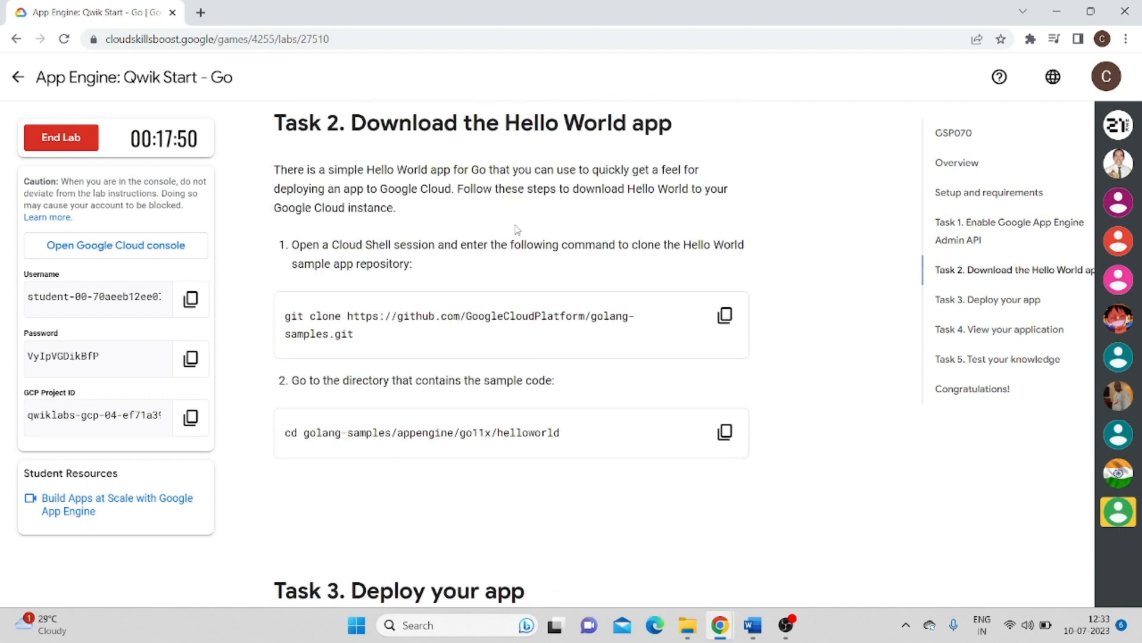
click(724, 315)
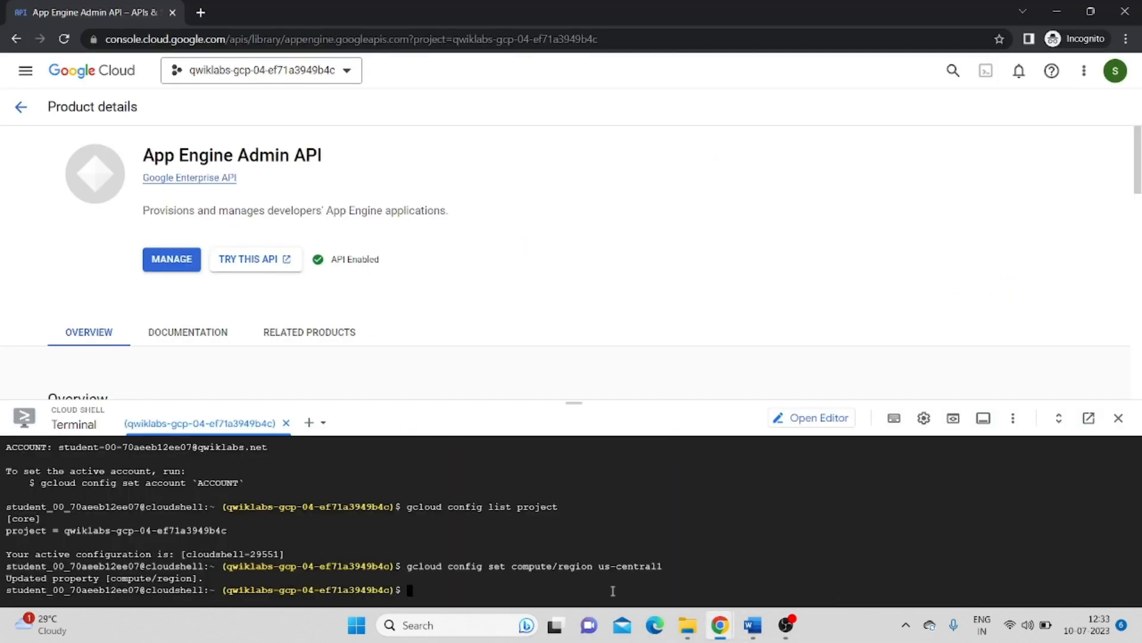
text(git clone https://github.com/GoogleCloudPlatform/golang-samples.git)
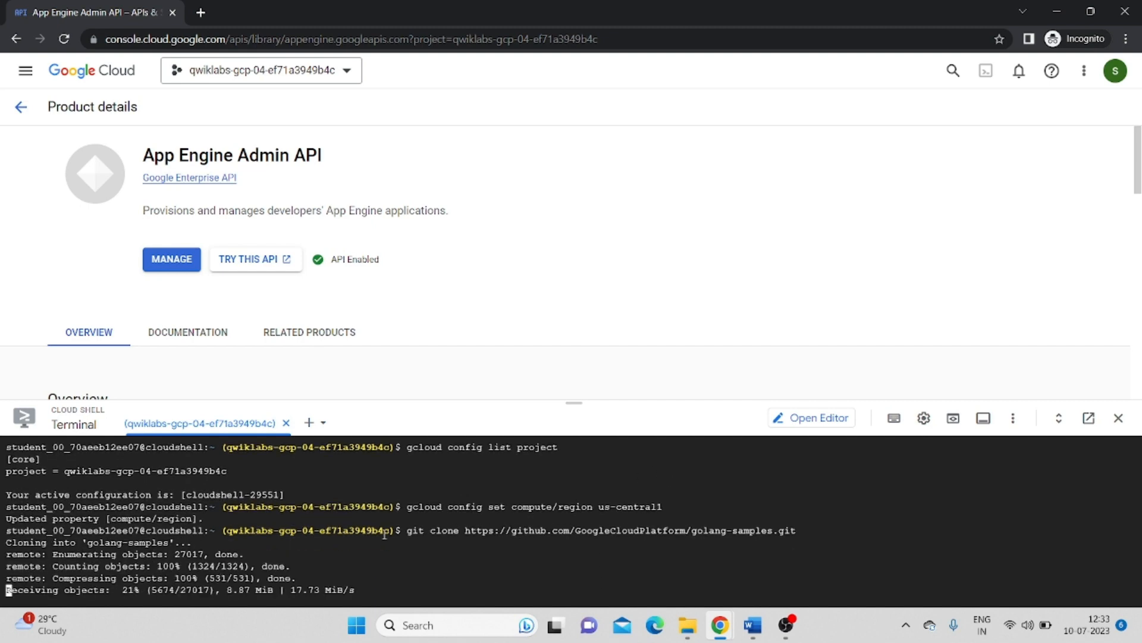
click(95, 12)
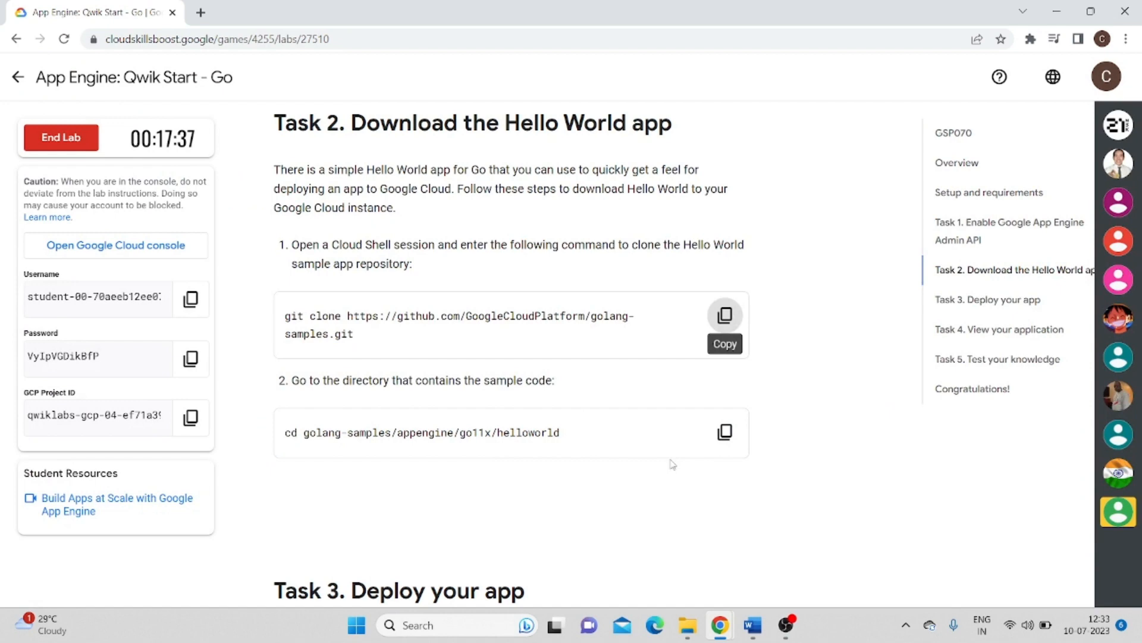
click(725, 431)
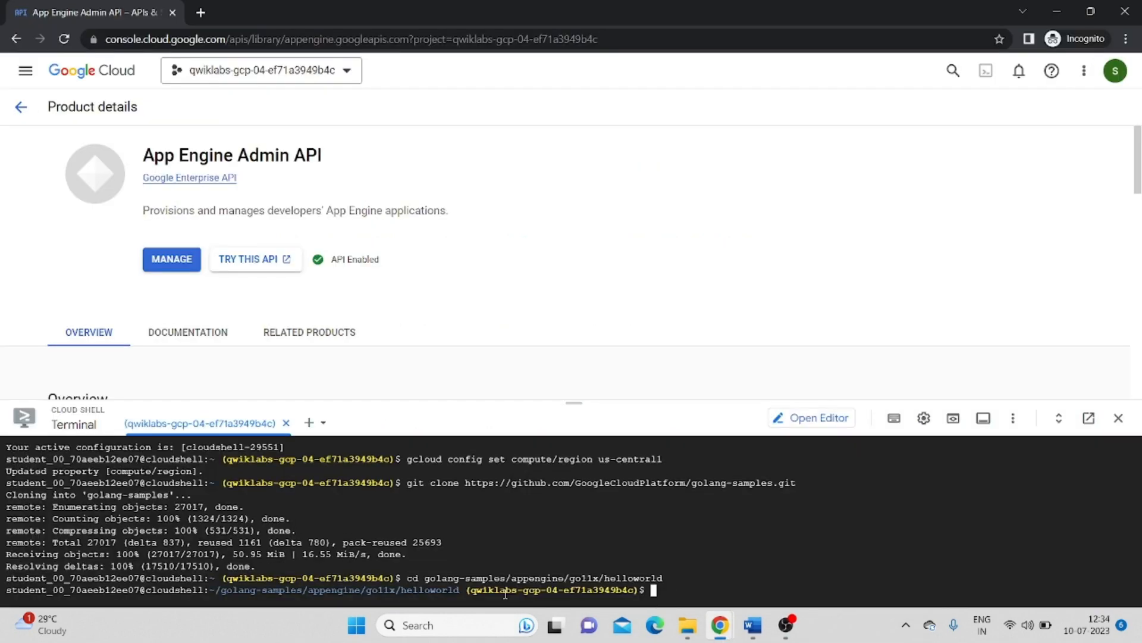
click(95, 13)
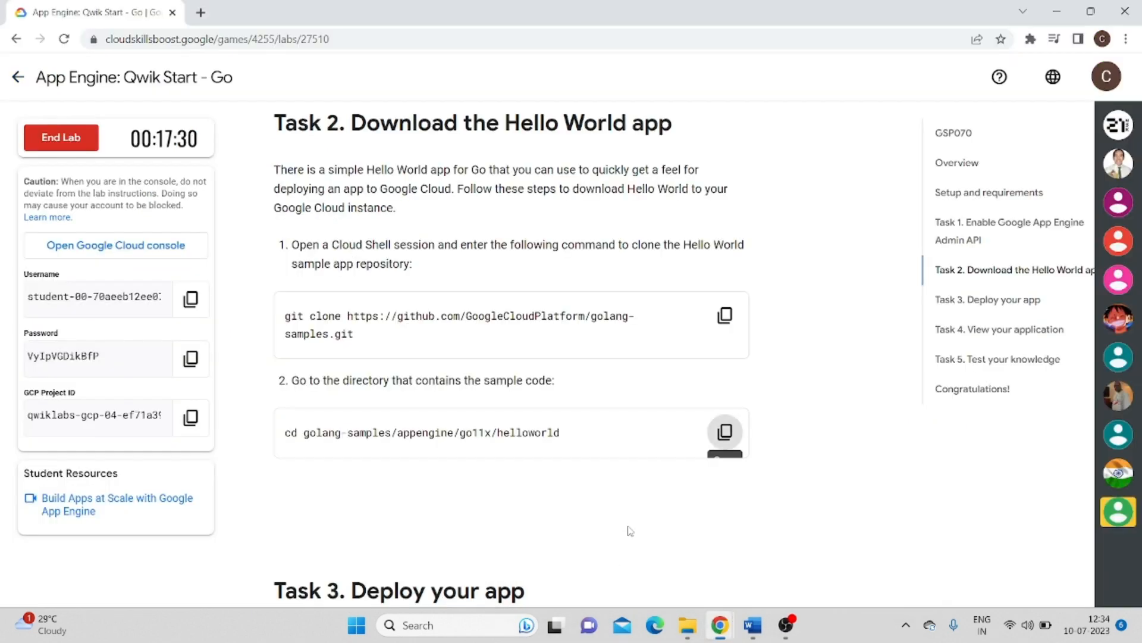
scroll(down, 3)
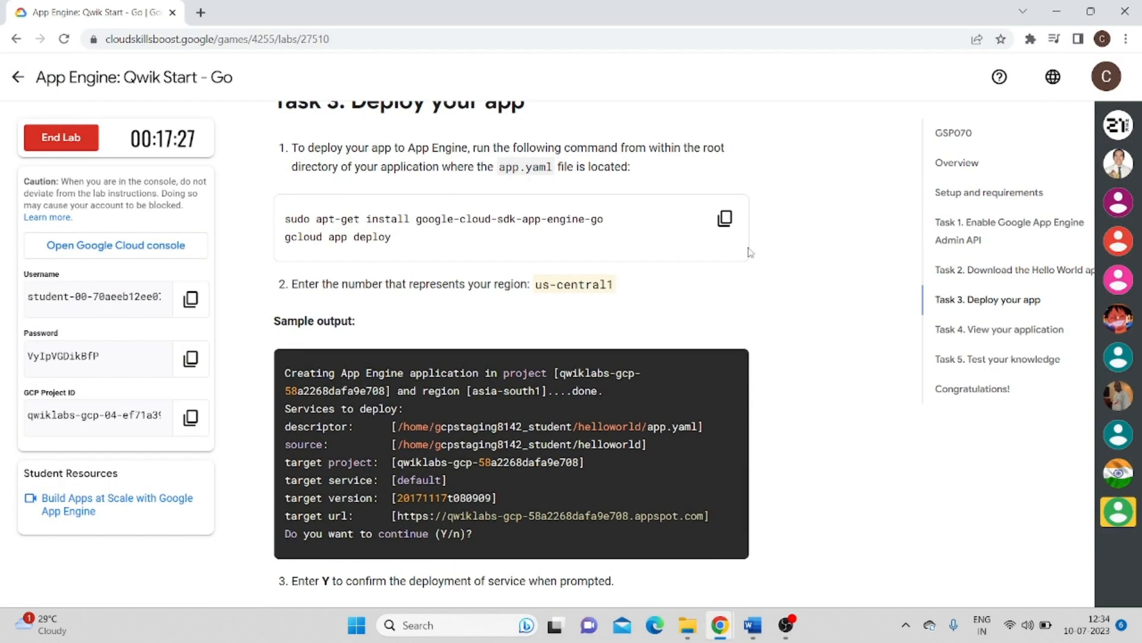
- Run the Task 3 gcloud app deploy commands and copy the us-central1 region name
click(724, 218)
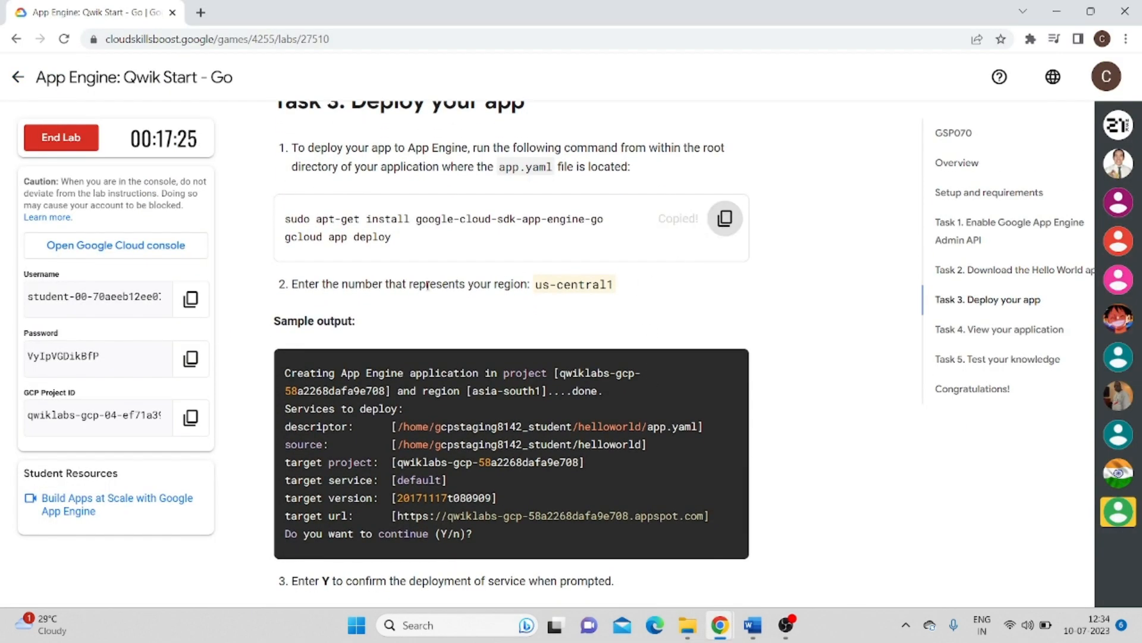
mouse_move(502, 323)
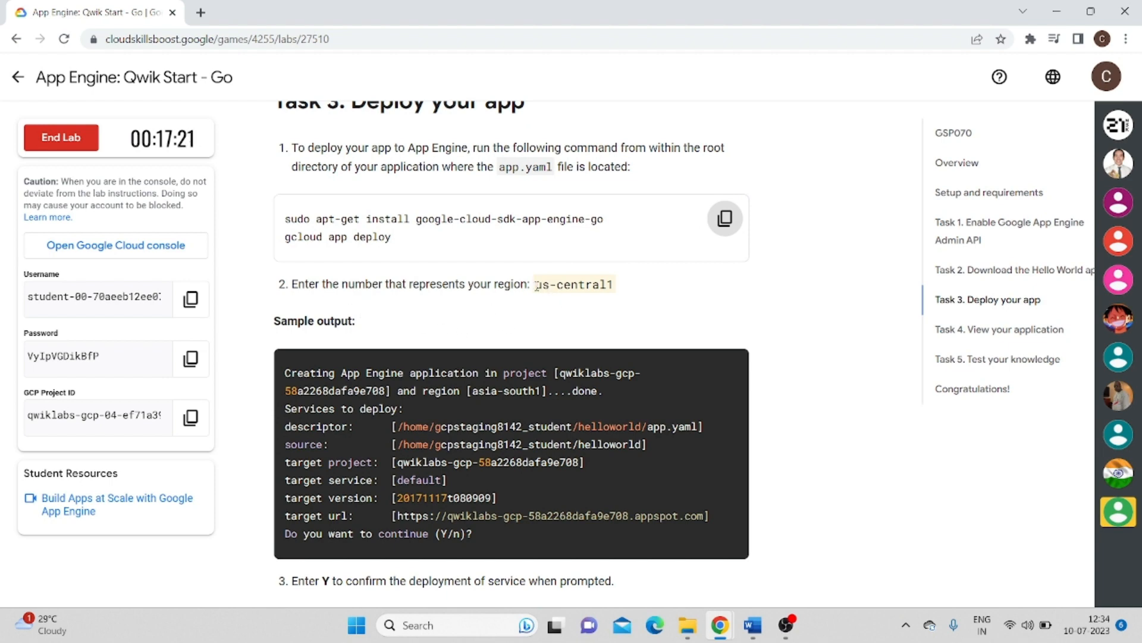
double_click(573, 284)
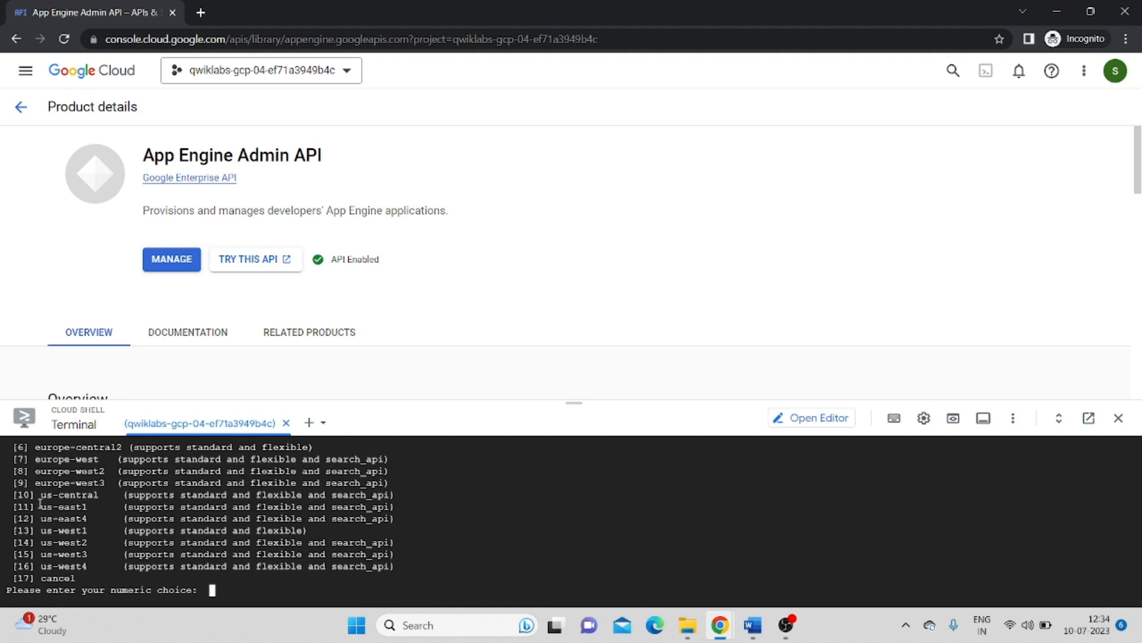
- Choose region 10 (us-central) and confirm with y so gcloud app deploy completes
text(10)
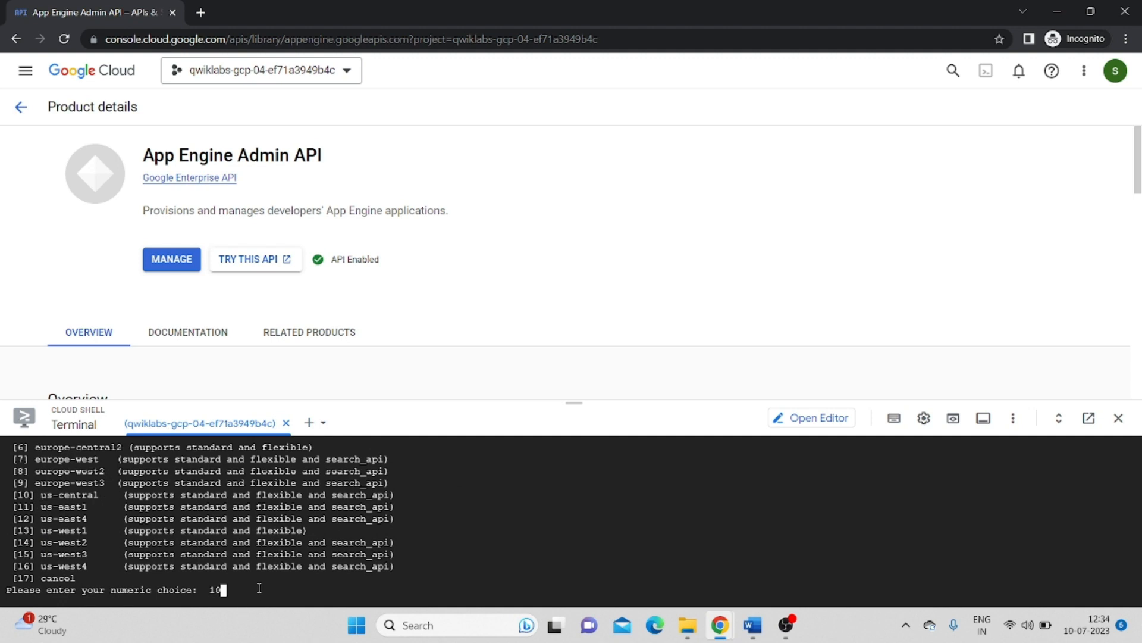
key(enter)
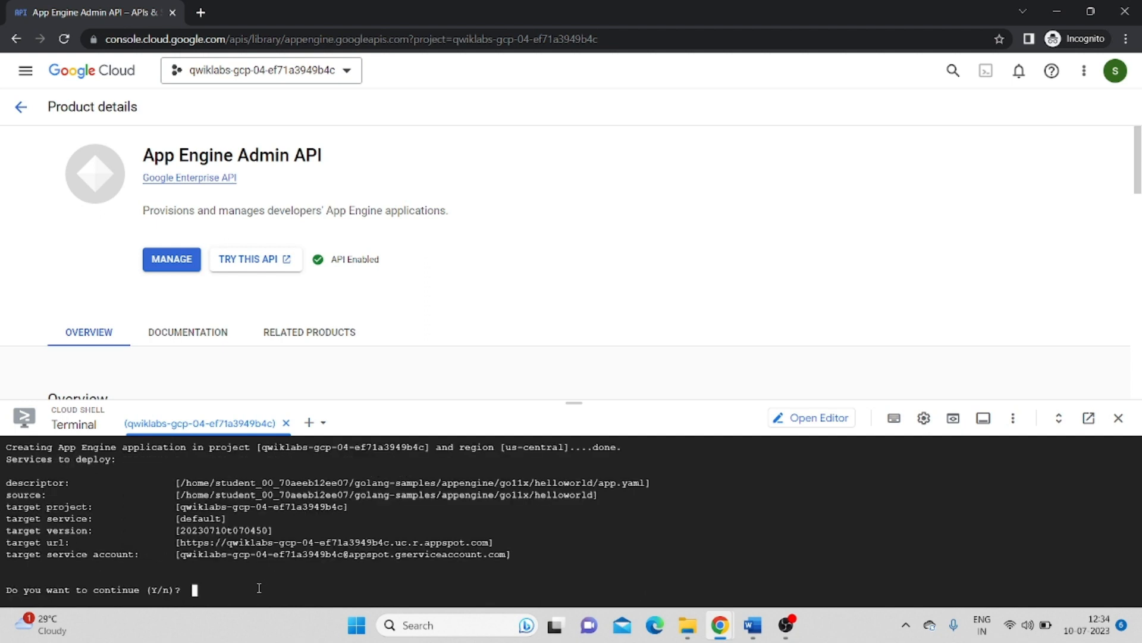
text(y)
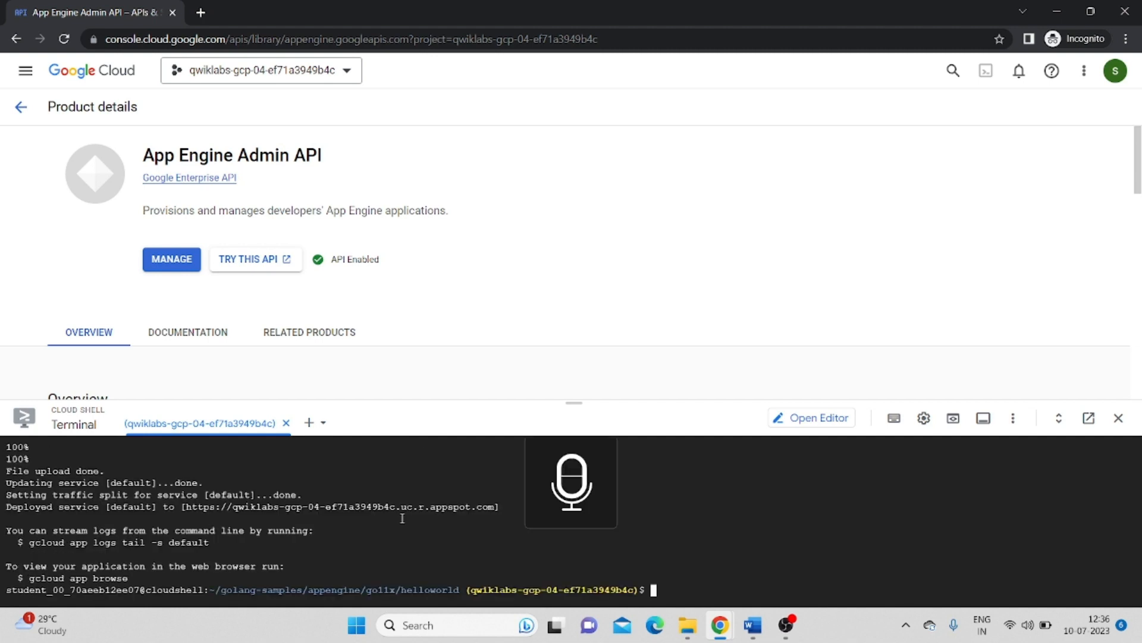
- Run gcloud app browse, check Task 4 progress, and reach the Task 5 quiz
text(gcloud app browse)
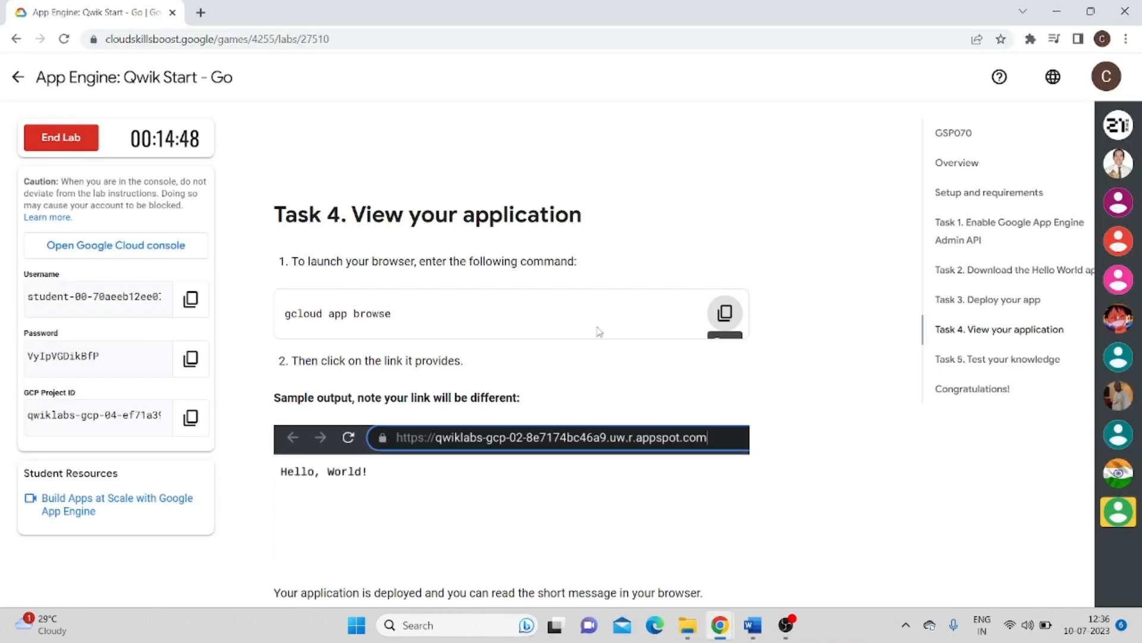
scroll(down, 3)
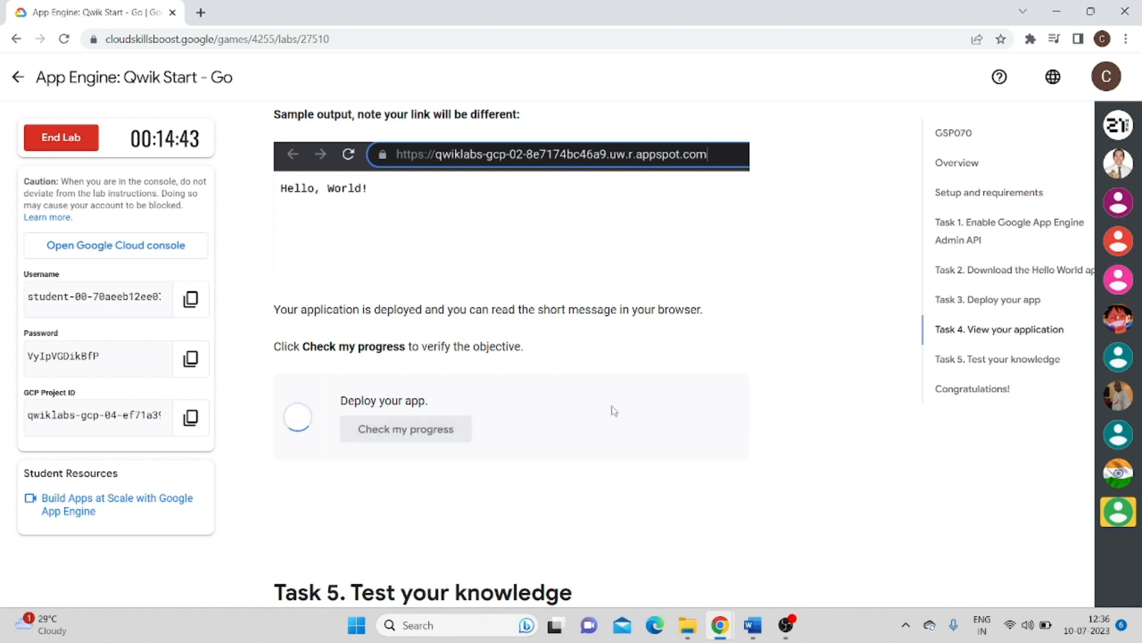
scroll(down, 3)
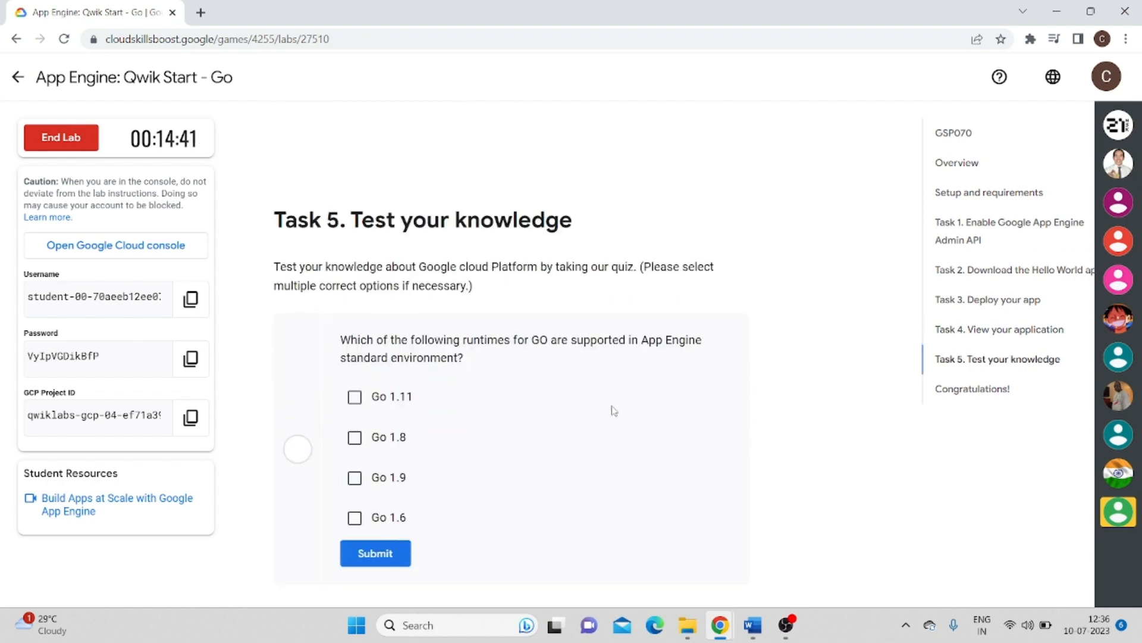
- Submit the Go runtimes quiz, retrying until correct, and reach the Congratulations section
scroll(down, 3)
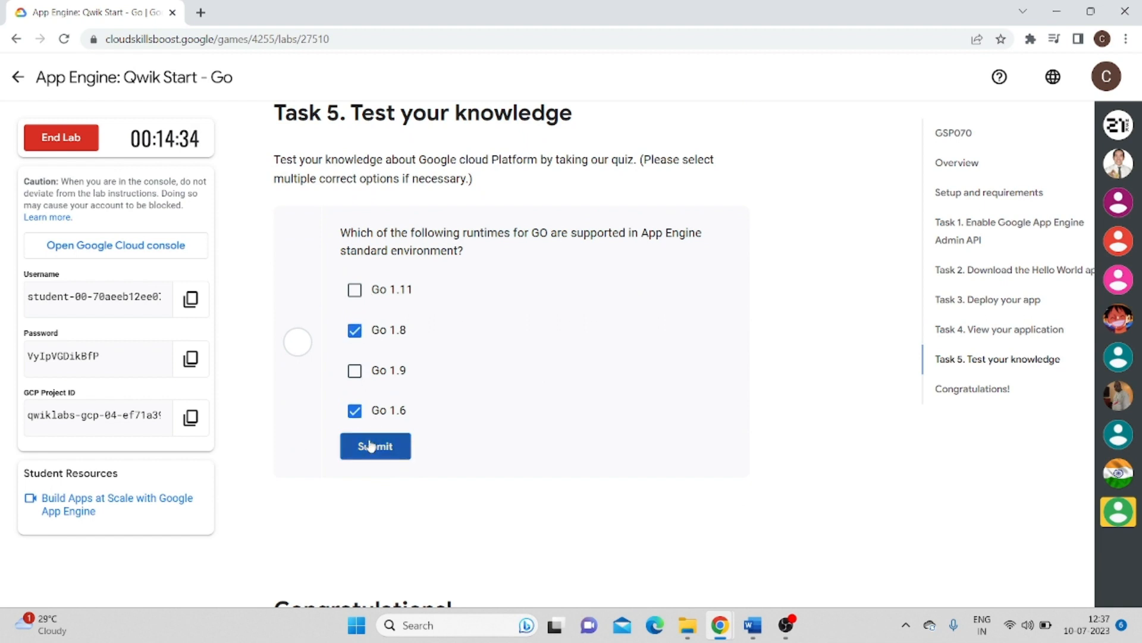
click(374, 445)
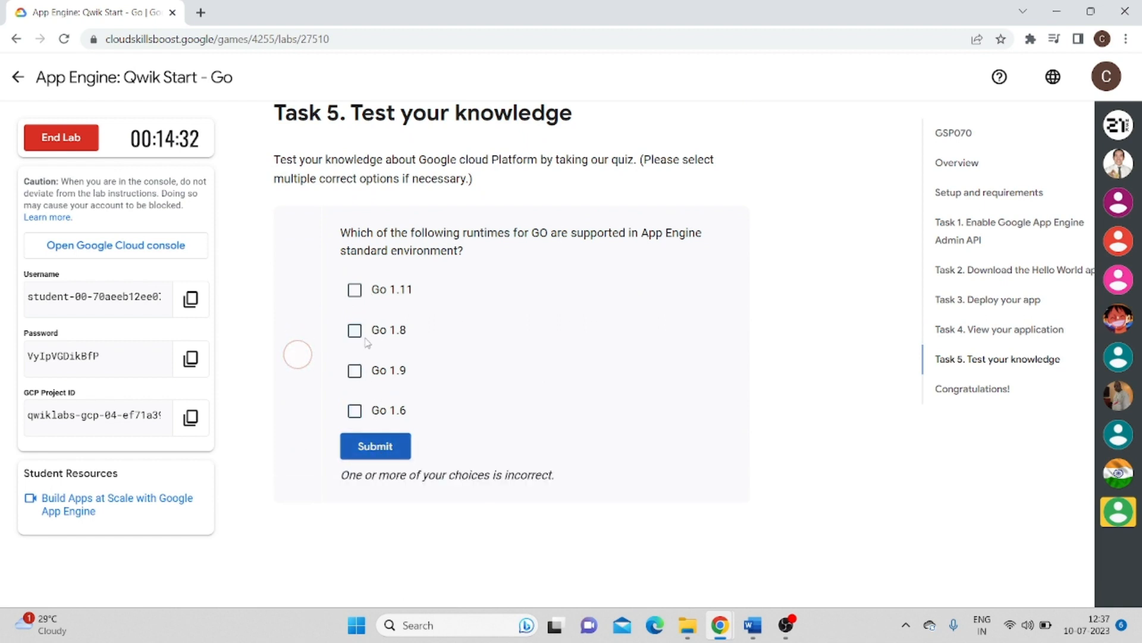
click(354, 330)
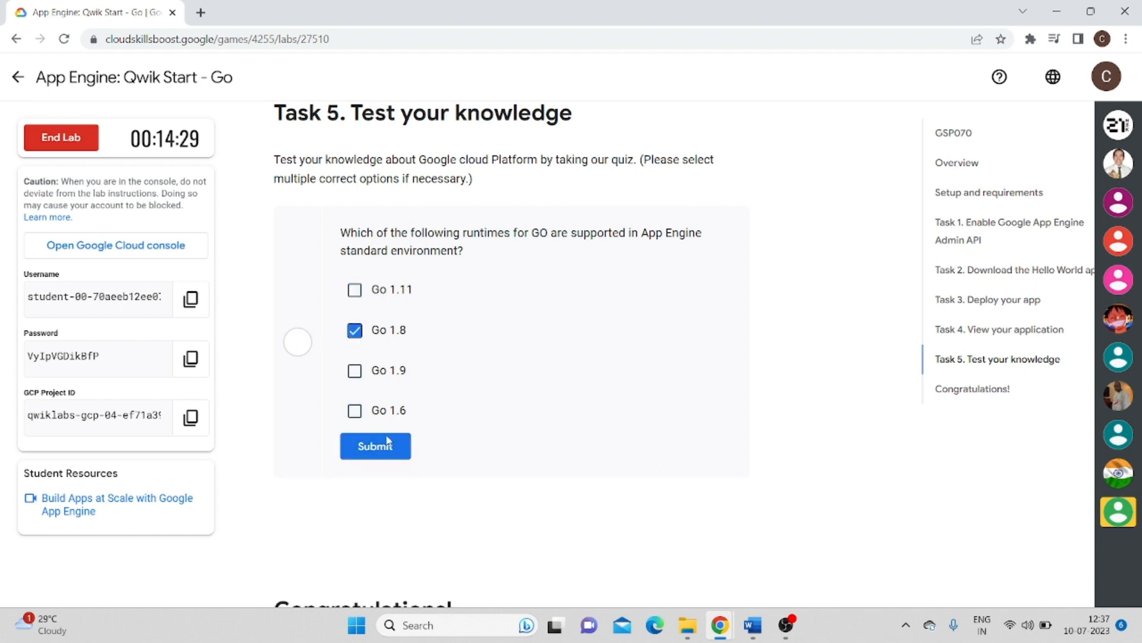
click(376, 445)
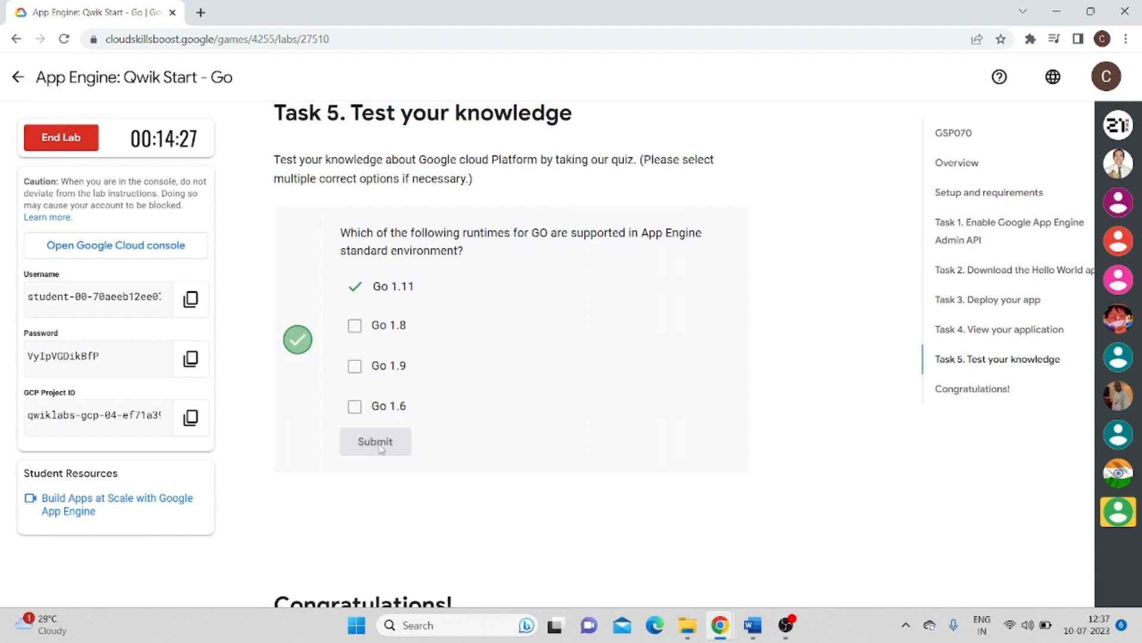
scroll(down, 3)
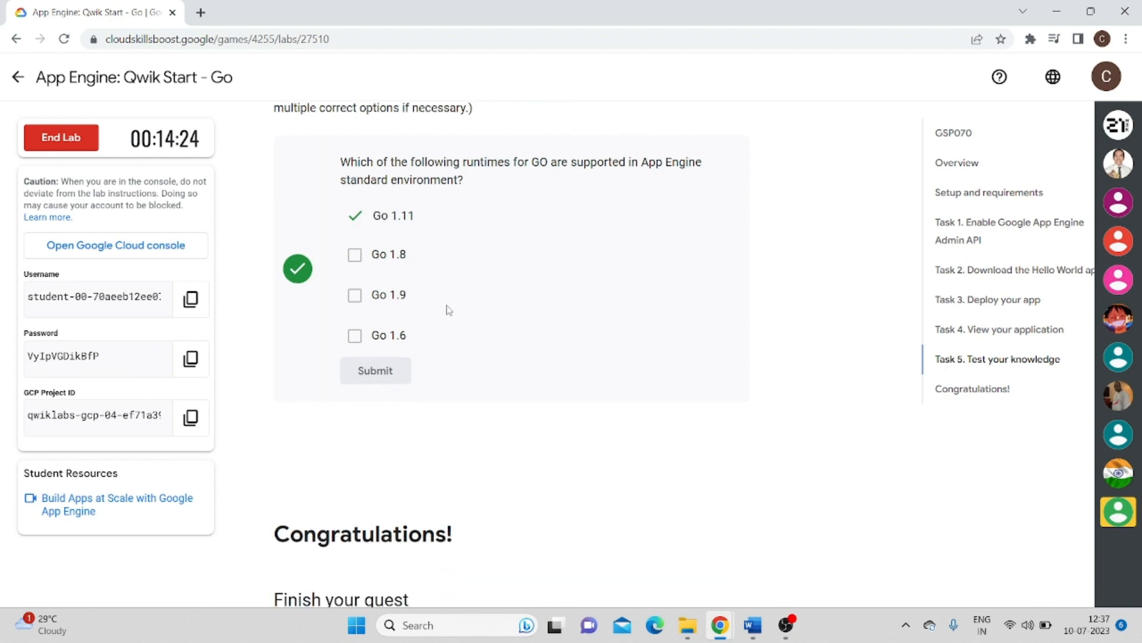
scroll(down, 3)
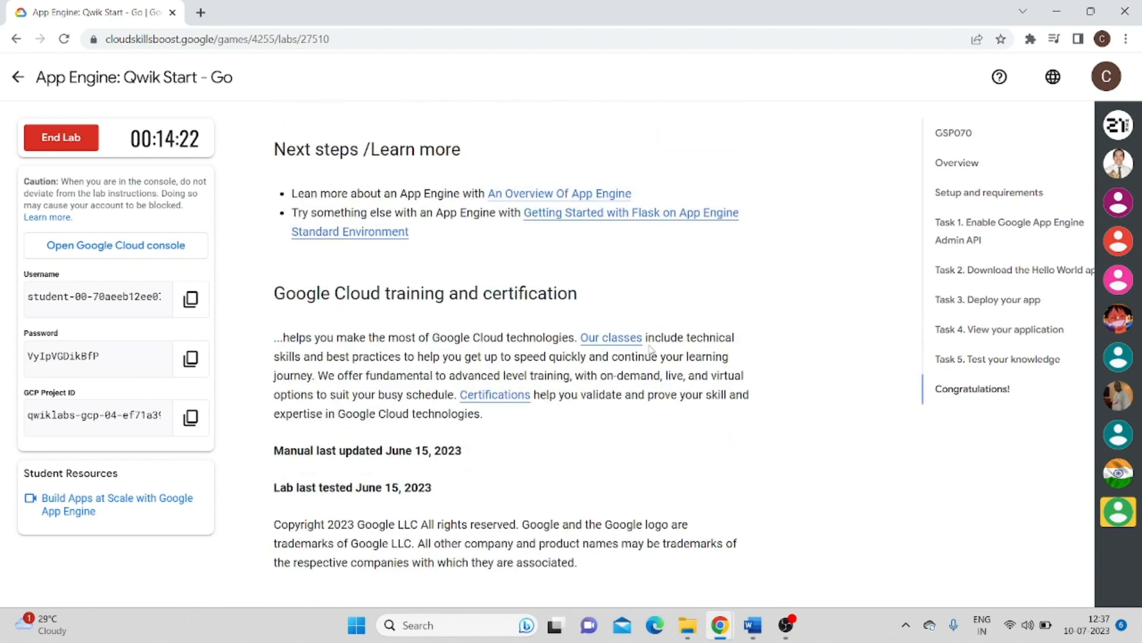
mouse_move(721, 321)
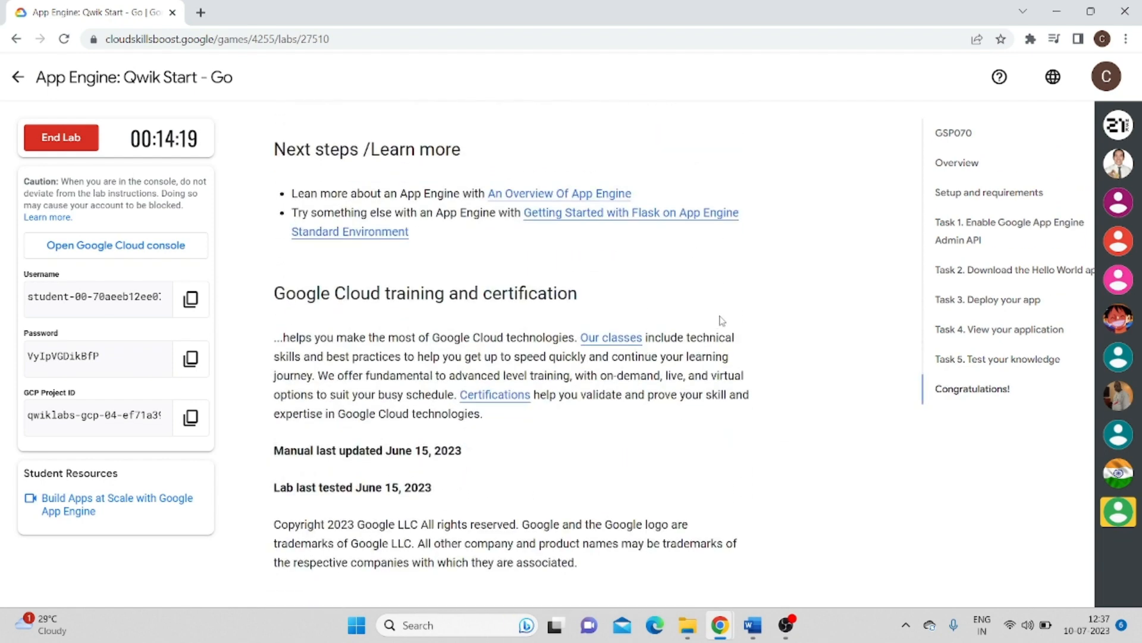